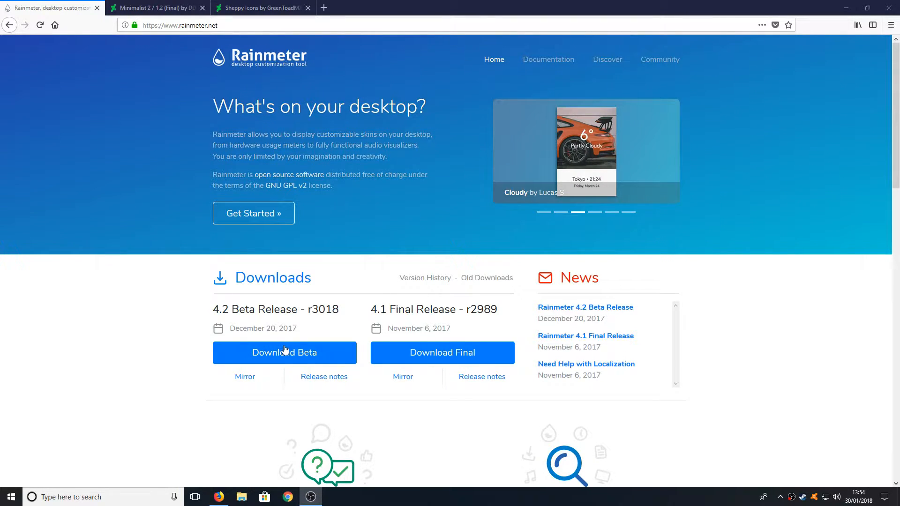
# Download the Rainmeter 4.2 beta release from rainmeter.net
pyautogui.click(284, 353)
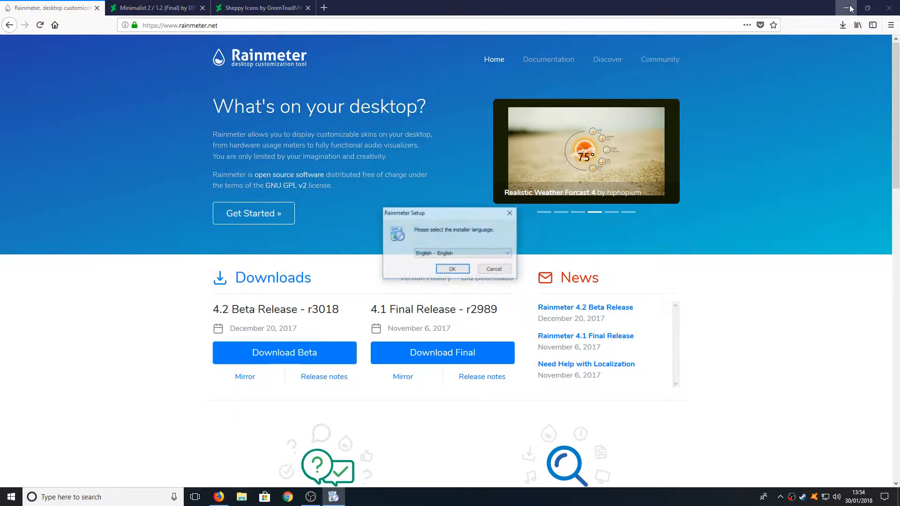
# Install Rainmeter in English as a standard 64-bit installation and run it on finish
pyautogui.click(452, 269)
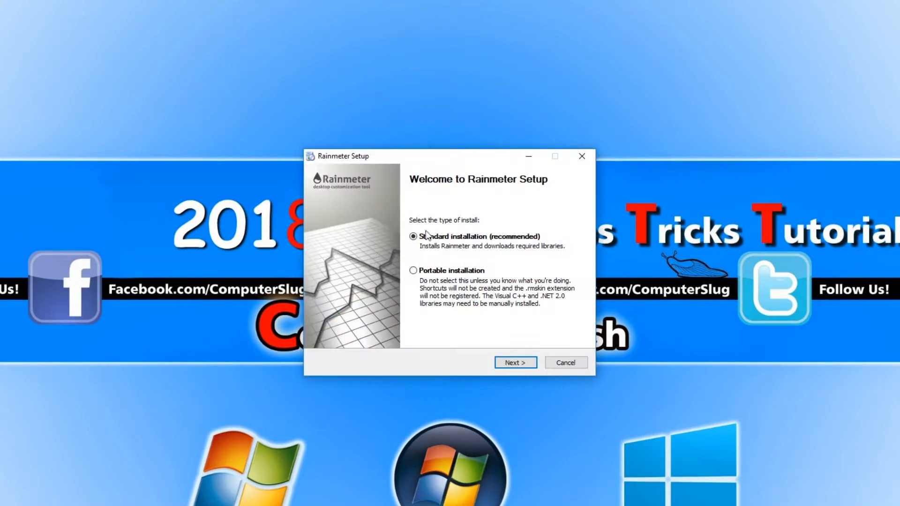
pyautogui.click(515, 362)
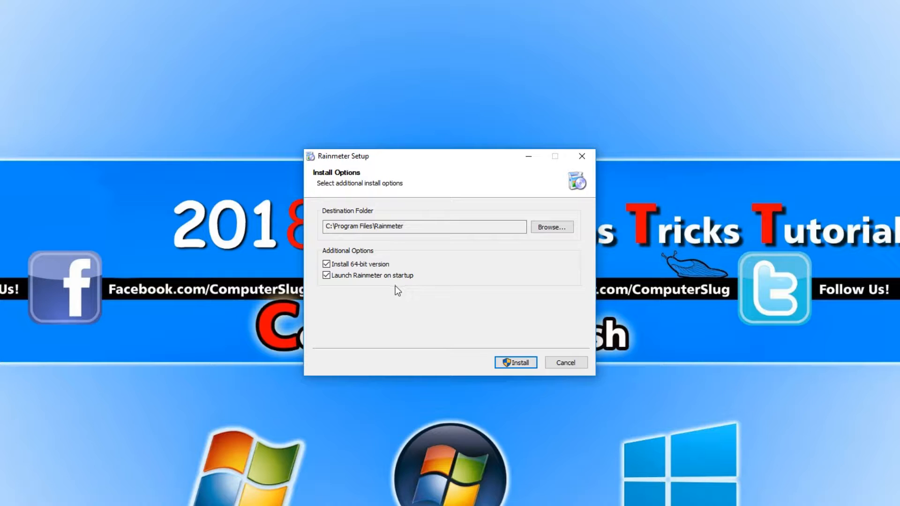
pyautogui.moveTo(515, 362)
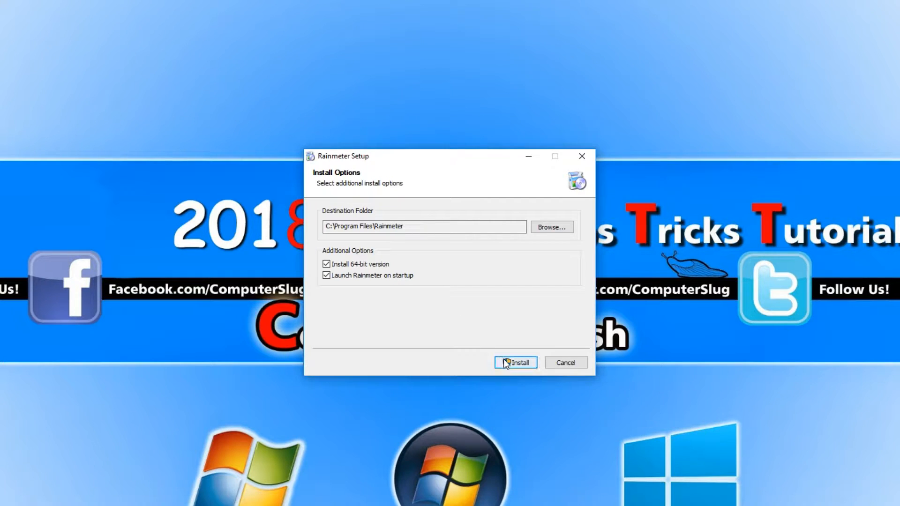
pyautogui.click(515, 361)
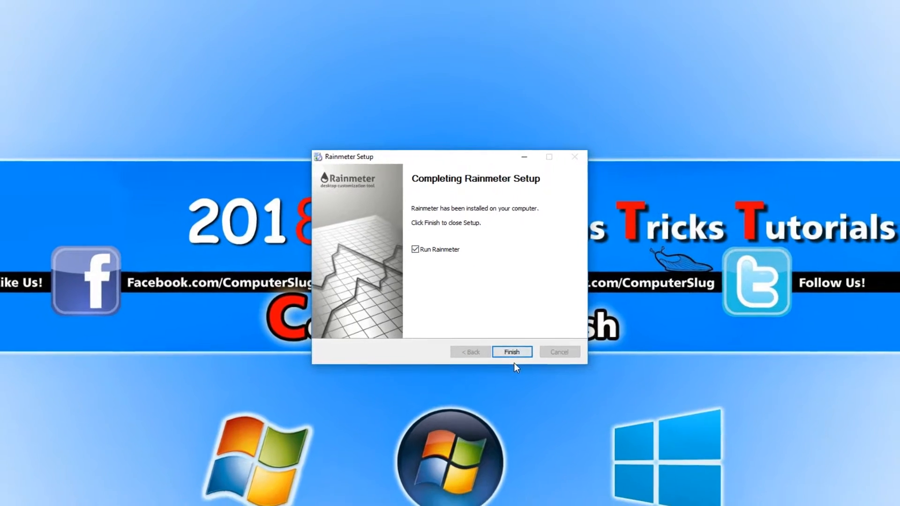
pyautogui.click(511, 352)
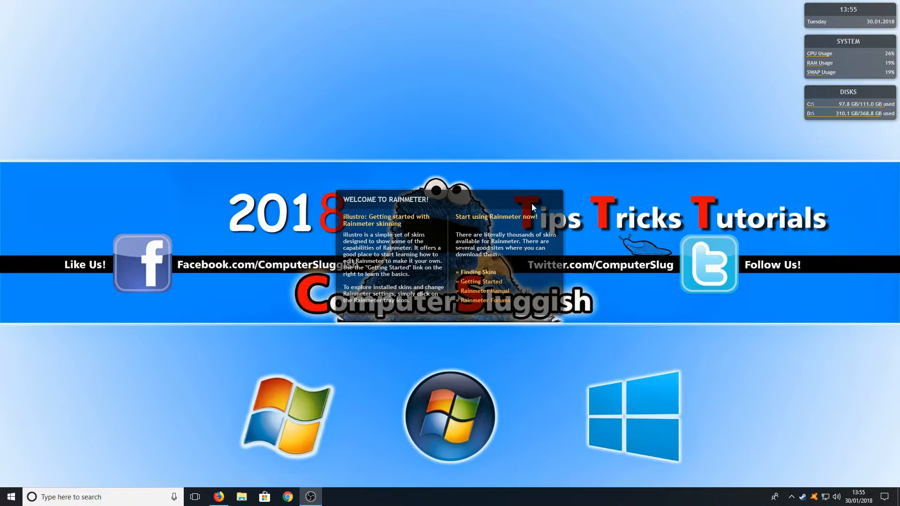
# Unload the illustro welcome, disks, system and clock skins for a clean desktop
pyautogui.rightClick(520, 203)
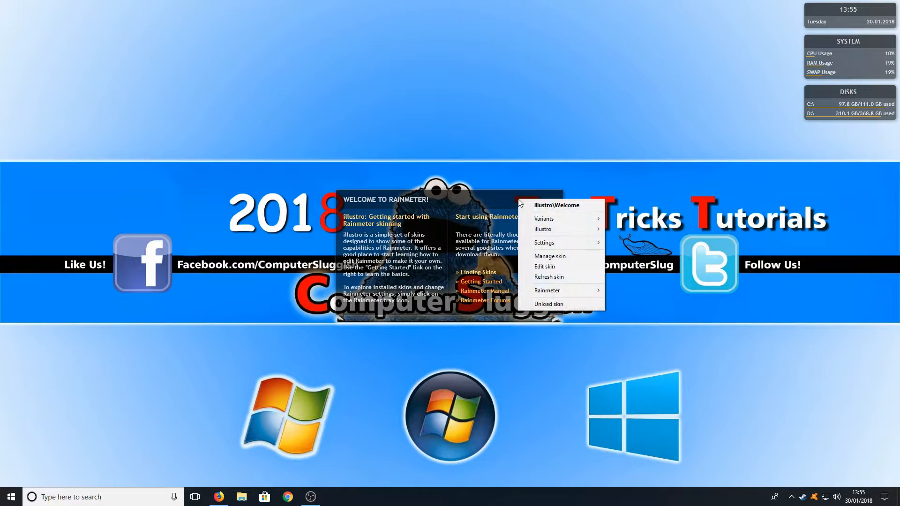
pyautogui.click(549, 304)
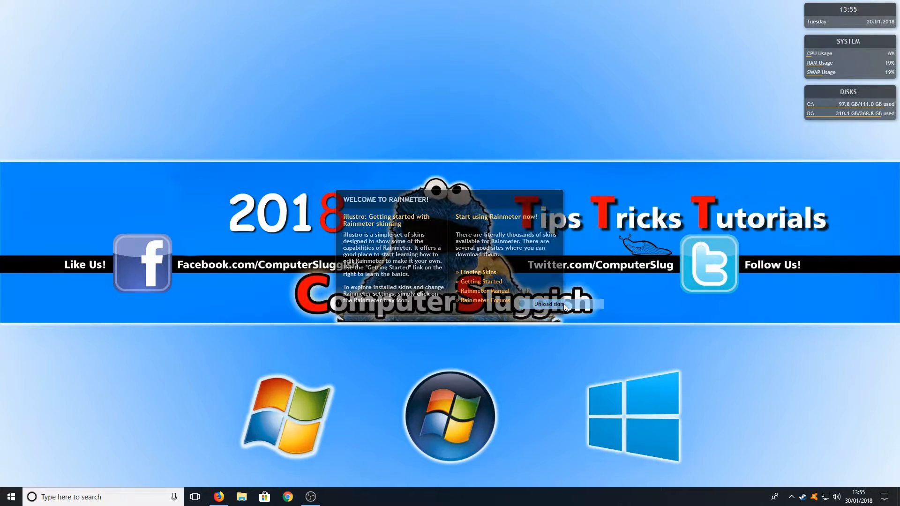
pyautogui.click(548, 304)
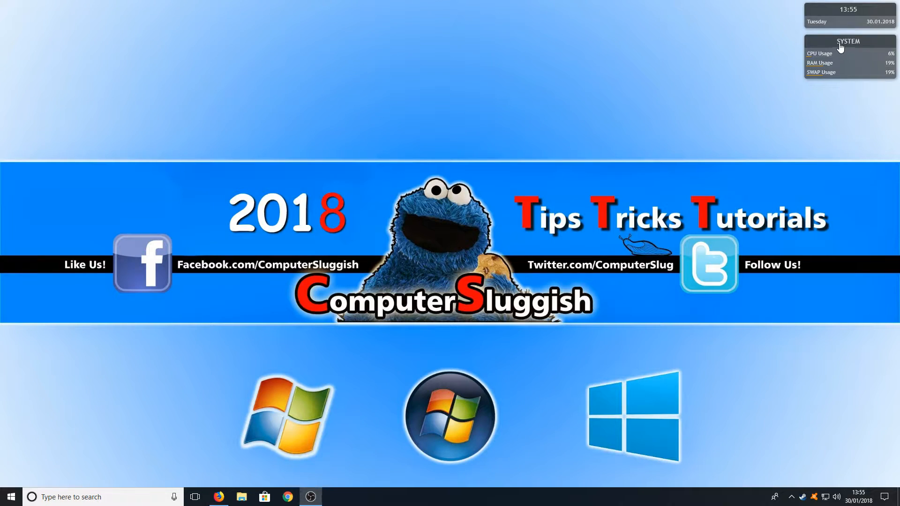
pyautogui.rightClick(849, 57)
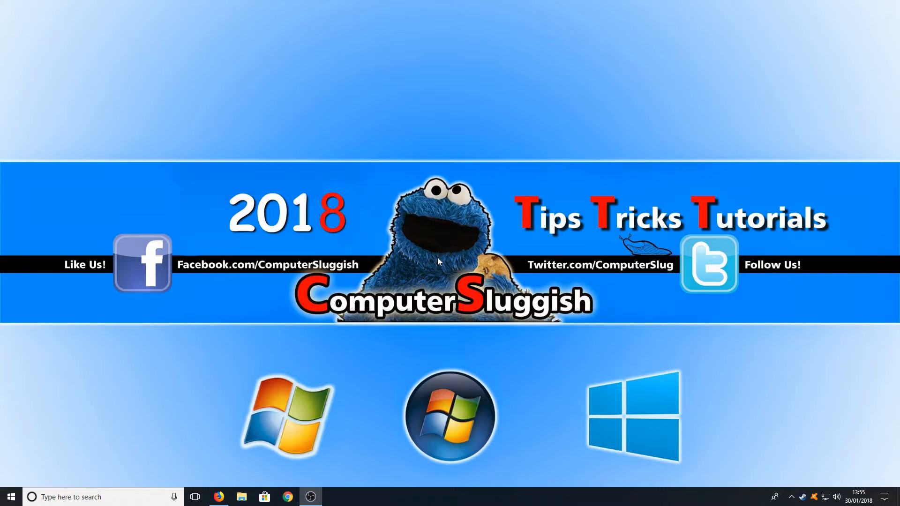
pyautogui.click(219, 497)
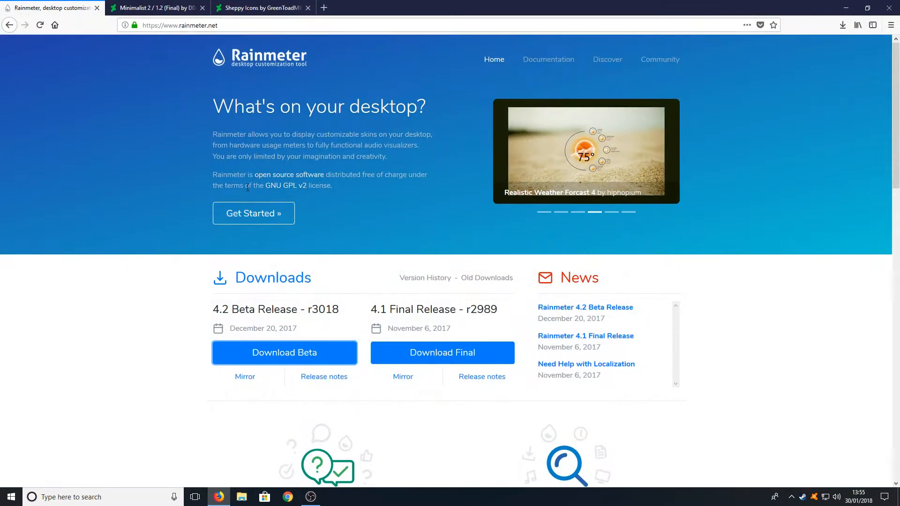
# Download Minimalist 2 from DeviantArt and install it with its plugin via Rainmeter's skin installer
pyautogui.click(154, 7)
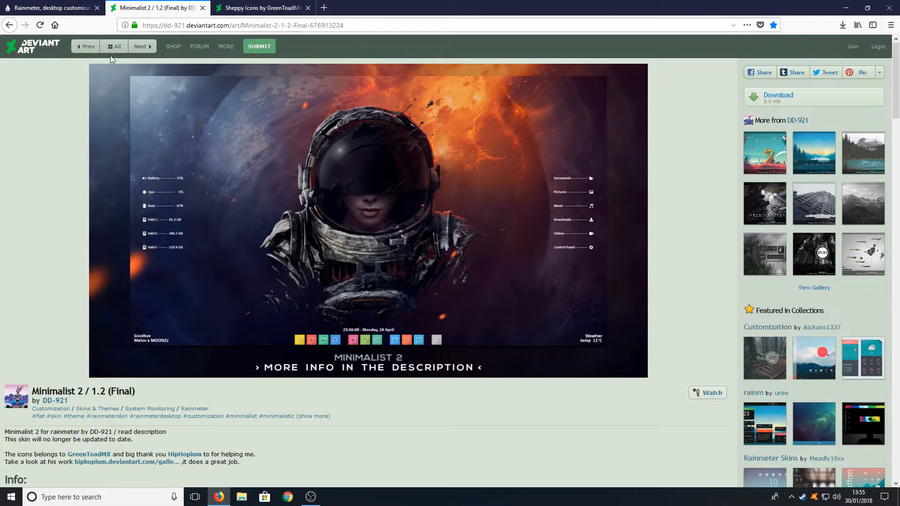
pyautogui.moveTo(79, 157)
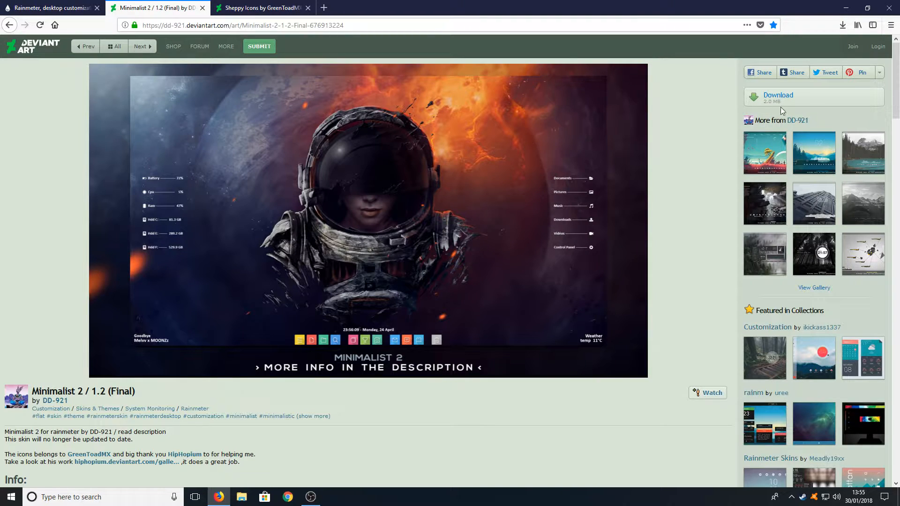
pyautogui.moveTo(814, 98)
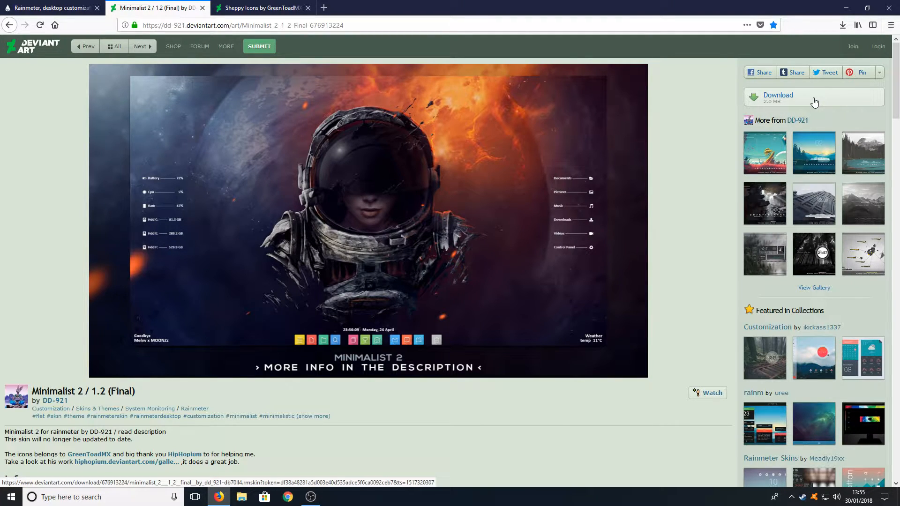
pyautogui.click(778, 96)
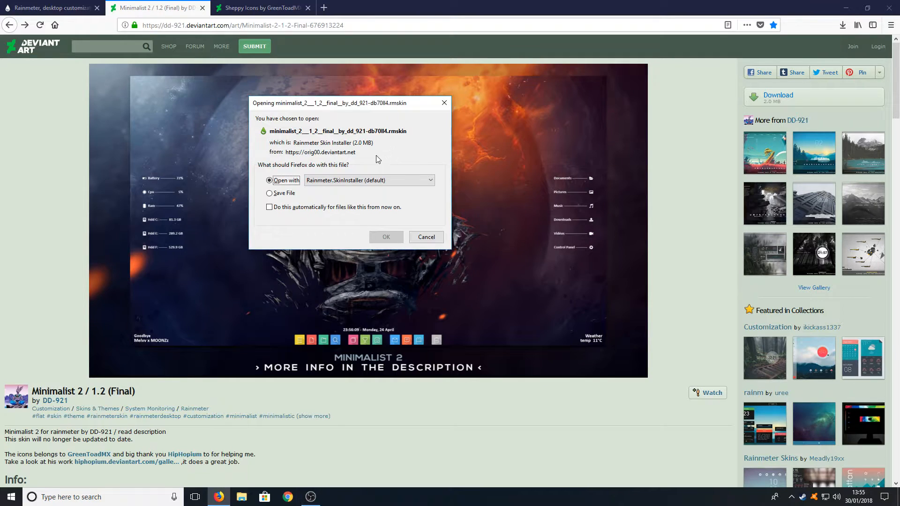
pyautogui.click(426, 237)
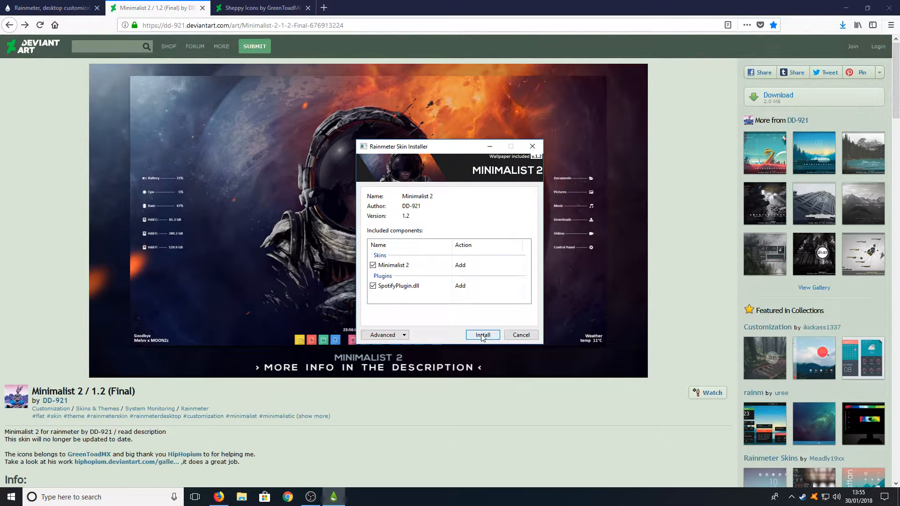
pyautogui.click(481, 335)
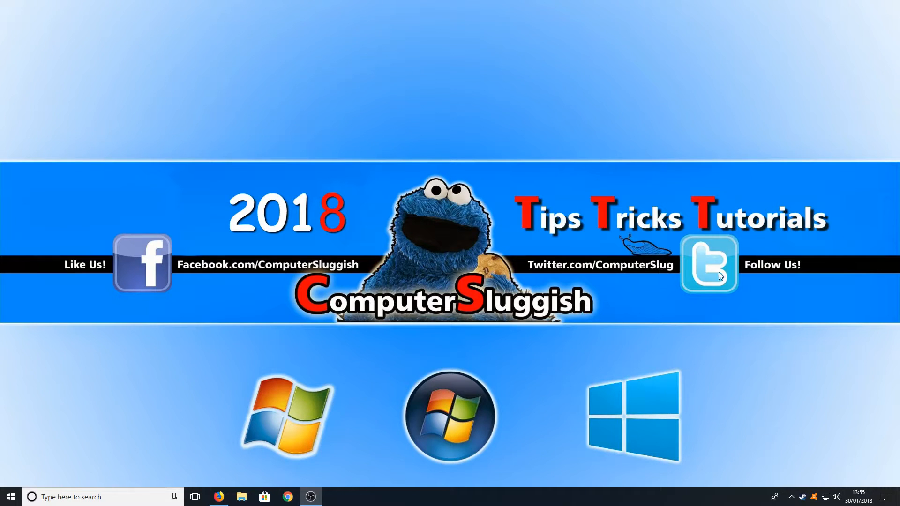
pyautogui.moveTo(792, 497)
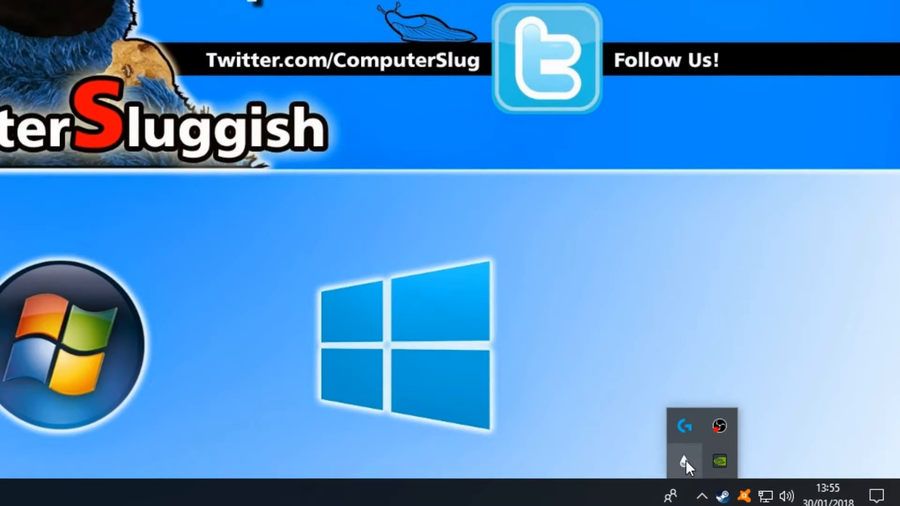
# Load the Minimalist 2 Date - Time clock skin from the Rainmeter tray menu
pyautogui.rightClick(683, 462)
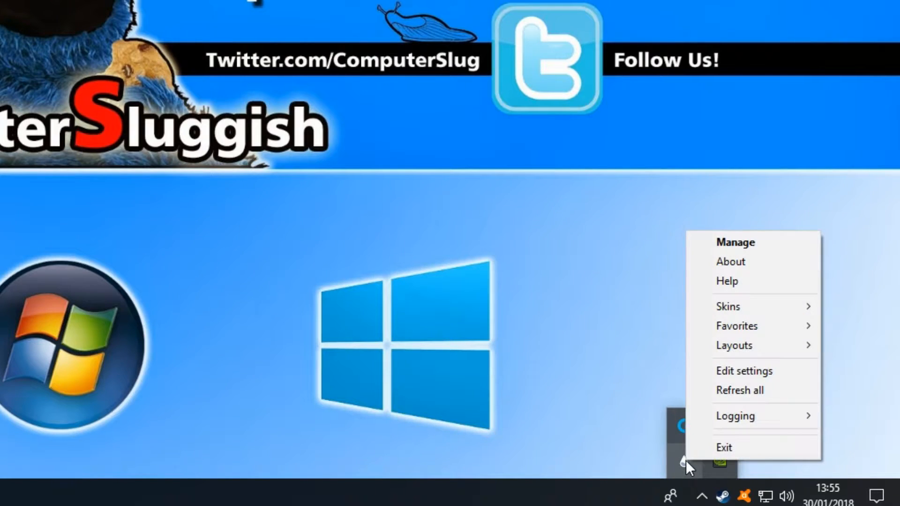
pyautogui.moveTo(727, 306)
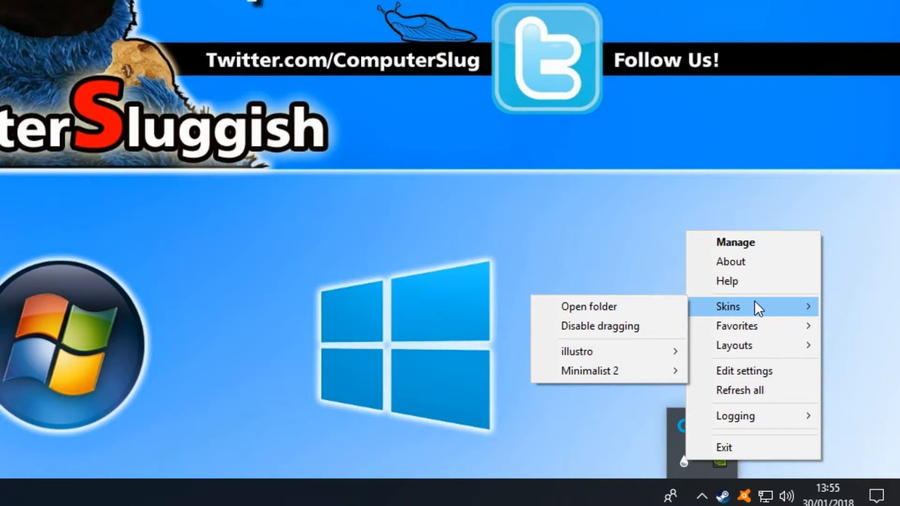
pyautogui.moveTo(608, 371)
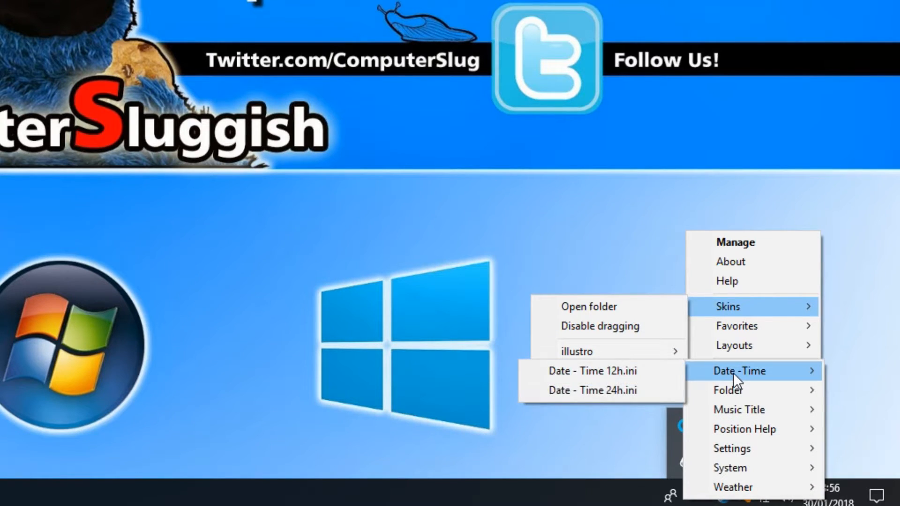
pyautogui.moveTo(594, 371)
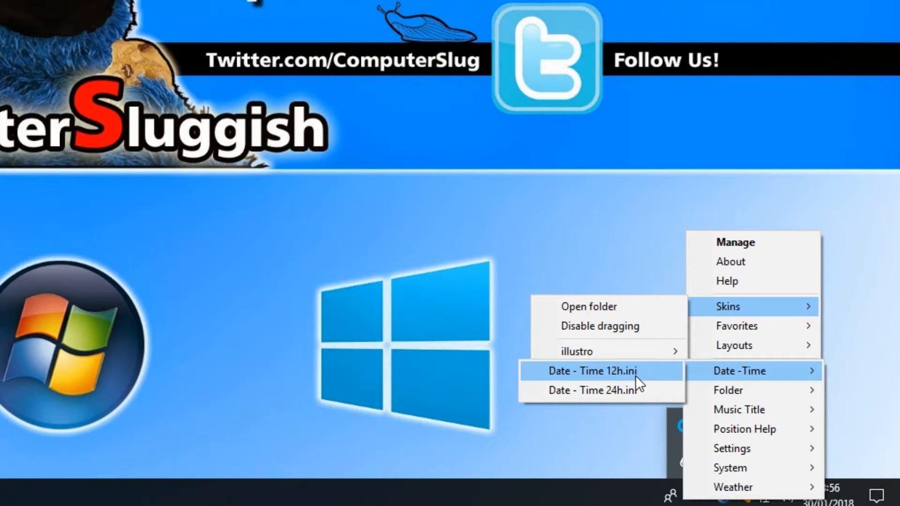
pyautogui.moveTo(638, 387)
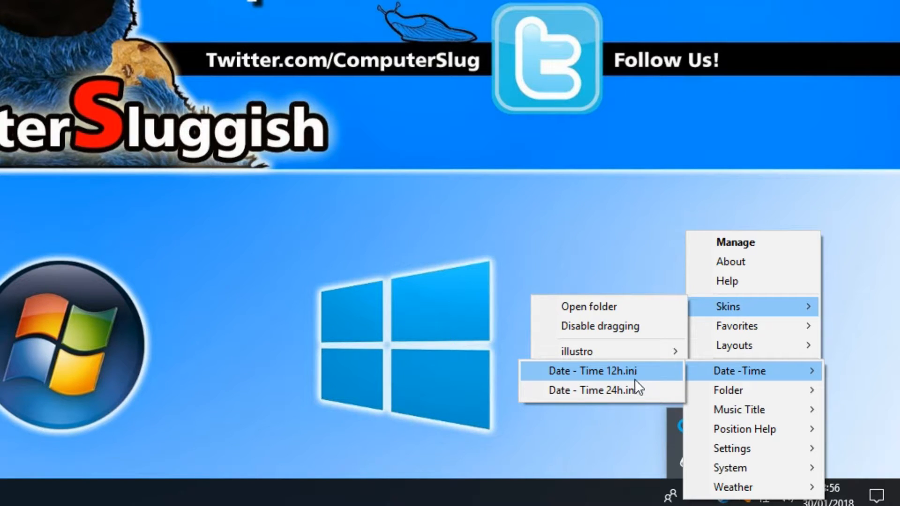
pyautogui.moveTo(592, 390)
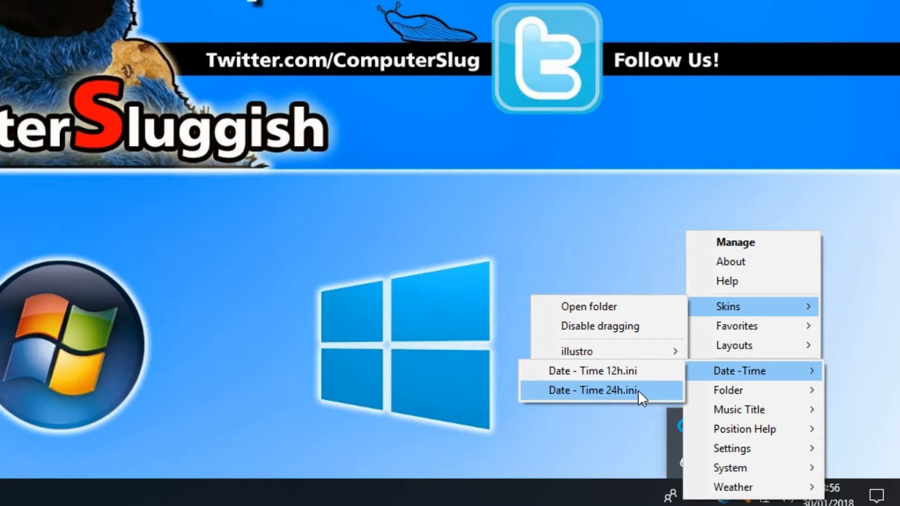
pyautogui.click(592, 390)
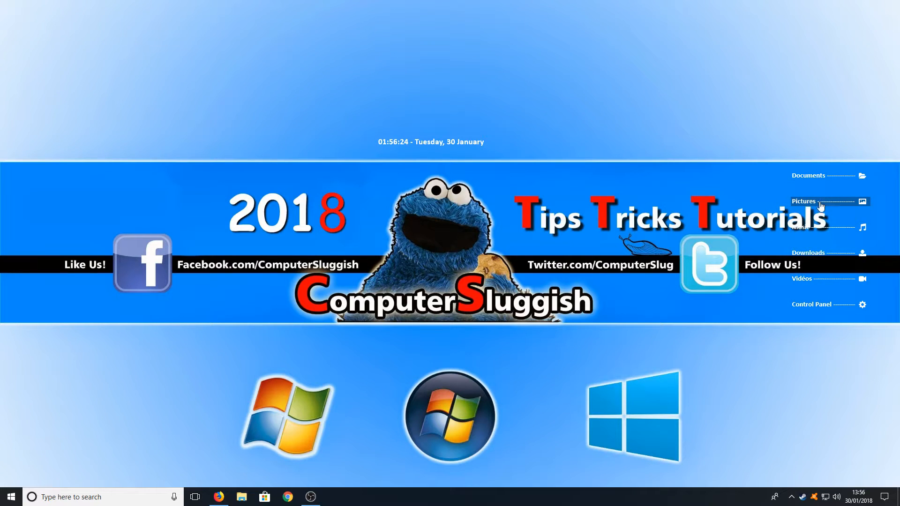
pyautogui.moveTo(224, 268)
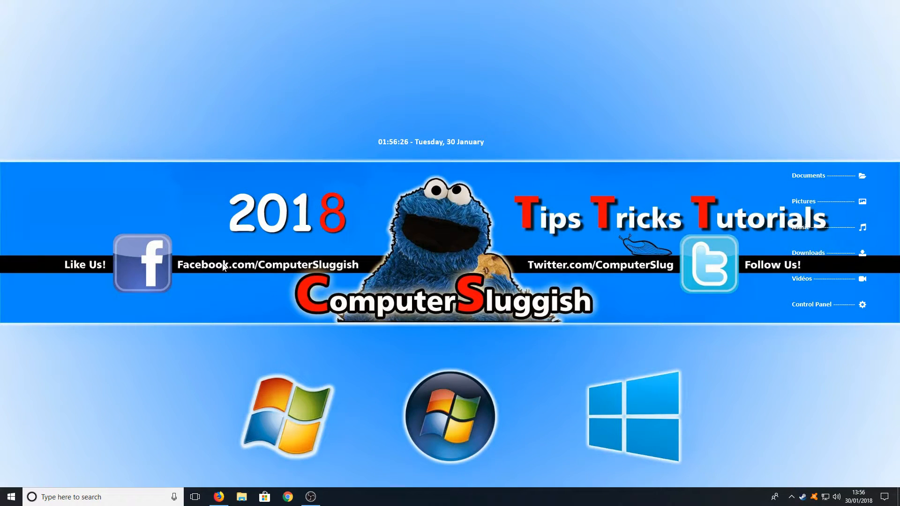
# Set Wallpapers.jpg from Documents > Rainmeter > Skins > Minimalist 2 as the desktop background
pyautogui.click(241, 497)
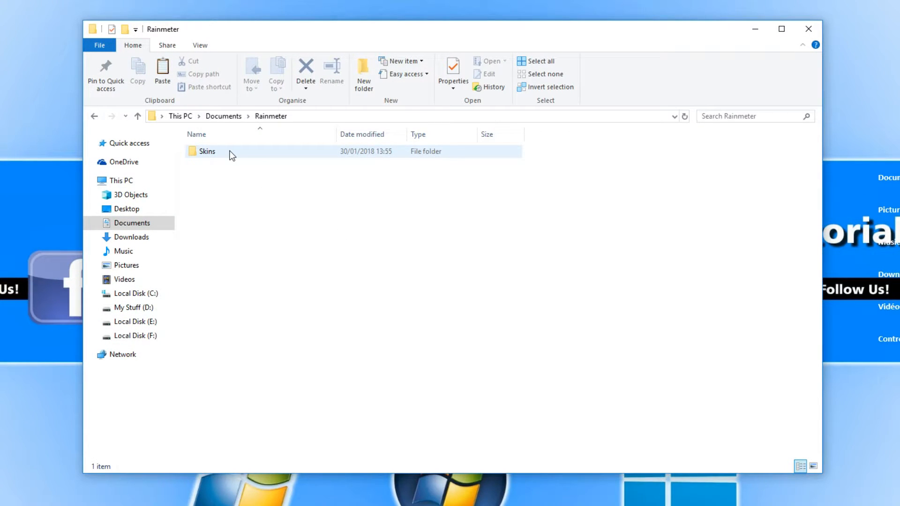
pyautogui.doubleClick(206, 151)
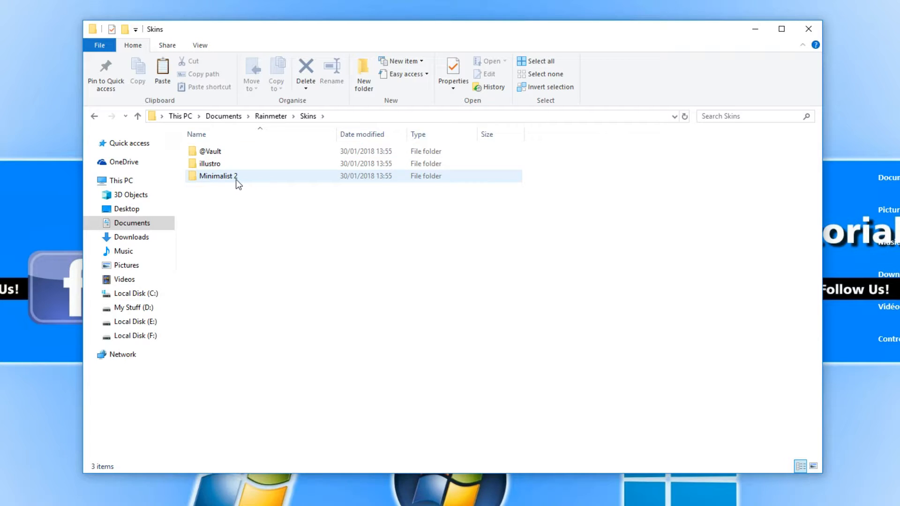
pyautogui.doubleClick(218, 175)
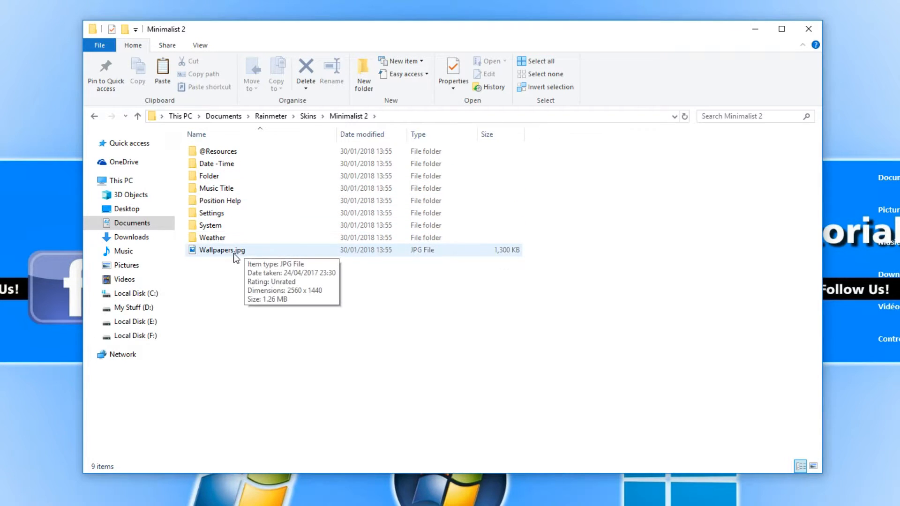
pyautogui.rightClick(221, 249)
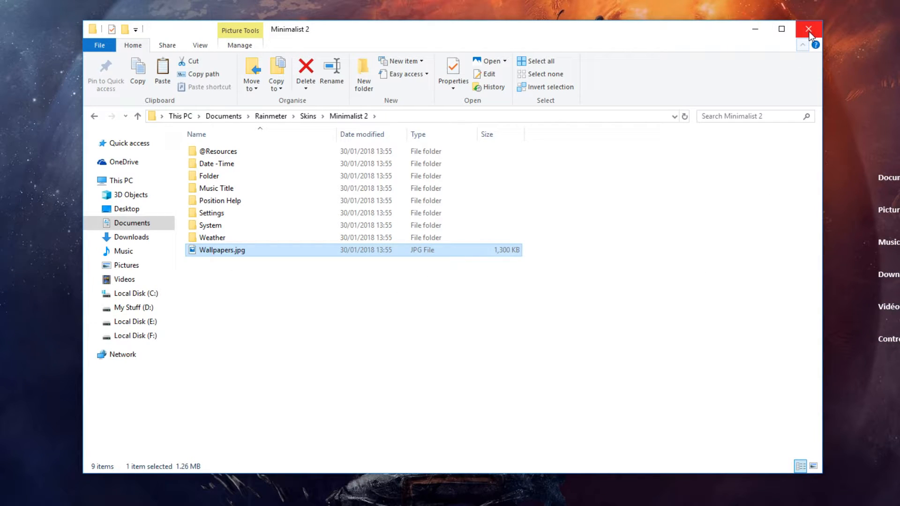
pyautogui.click(809, 29)
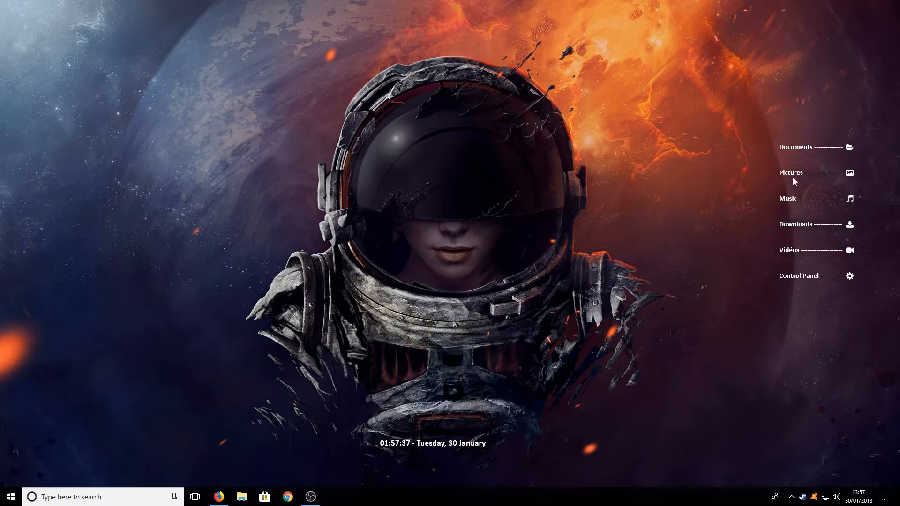
# Bring up the Minimalist 2 folder widget's options listing the System and Weather groups
pyautogui.rightClick(792, 173)
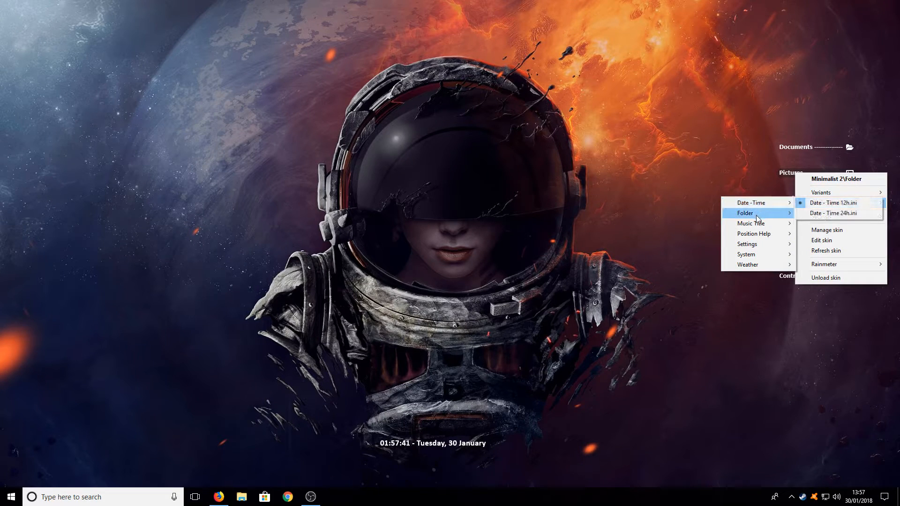
pyautogui.moveTo(749, 264)
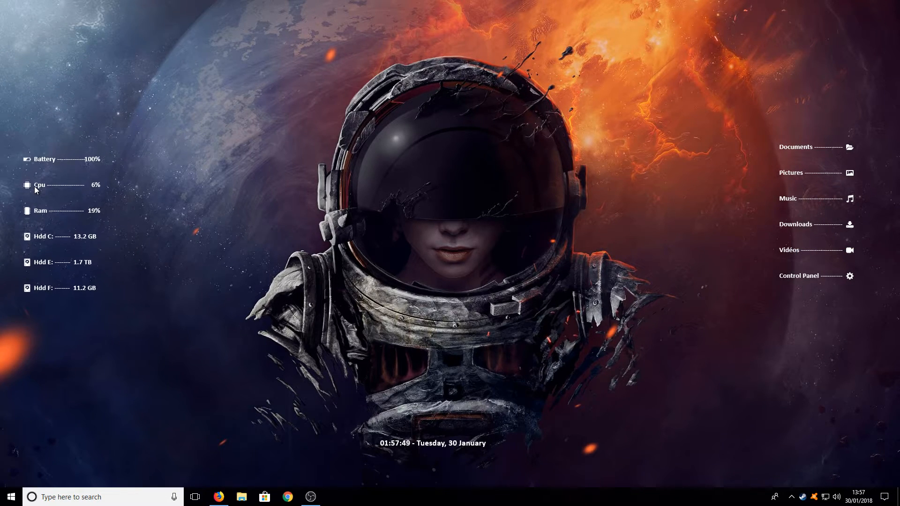
pyautogui.moveTo(539, 205)
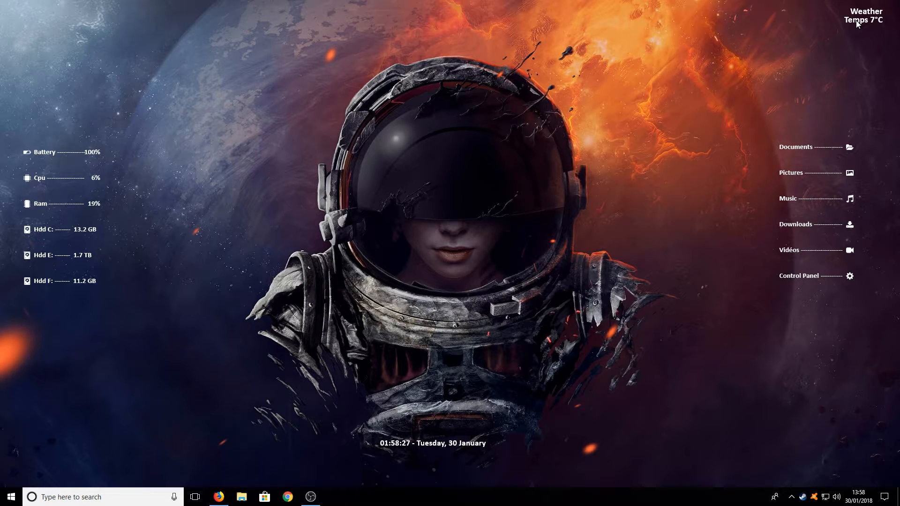
pyautogui.moveTo(624, 71)
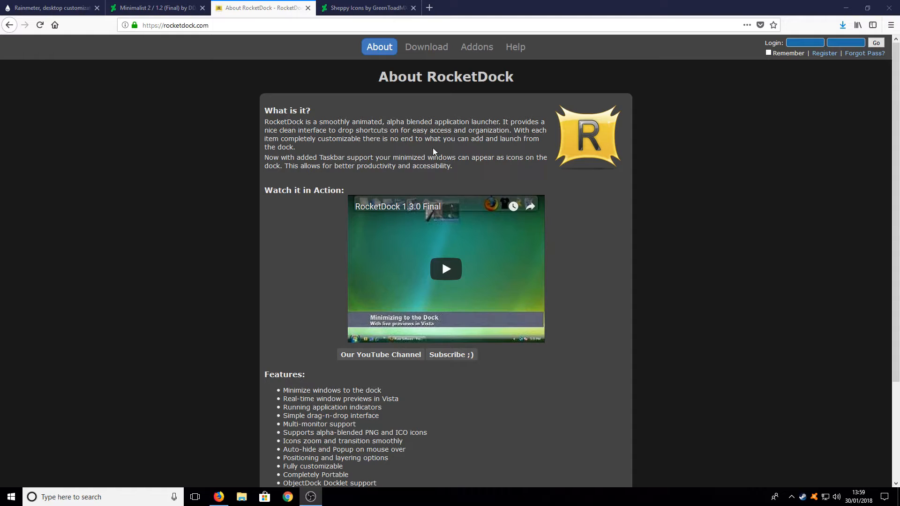
pyautogui.moveTo(426, 47)
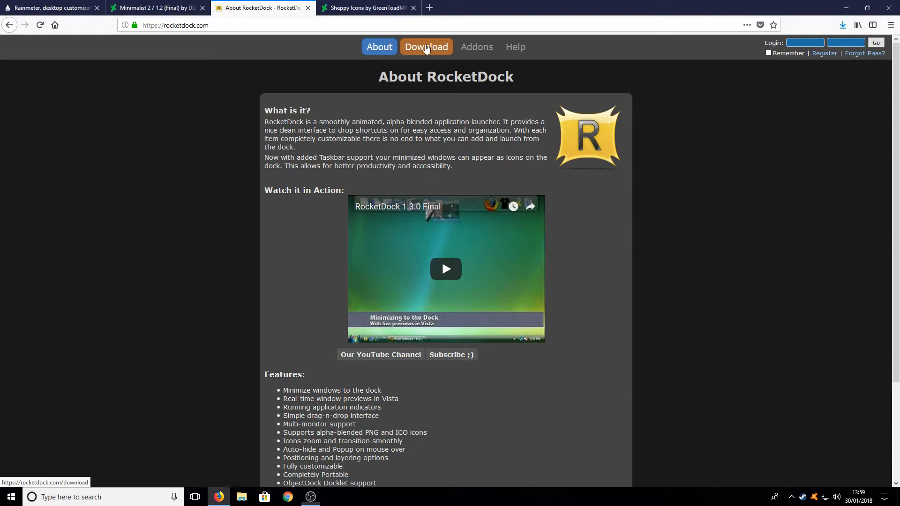
# Download and save the RocketDock 1.3.5 installer from rocketdock.com
pyautogui.click(426, 47)
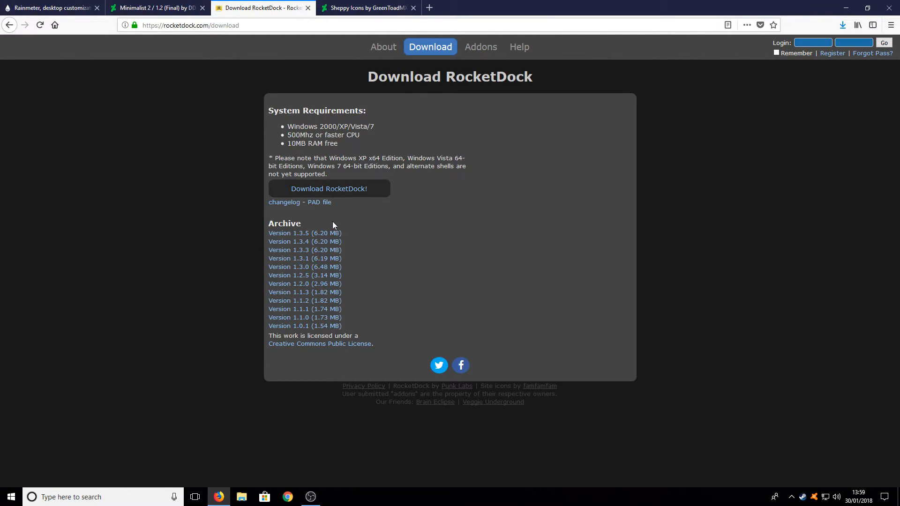
pyautogui.click(328, 188)
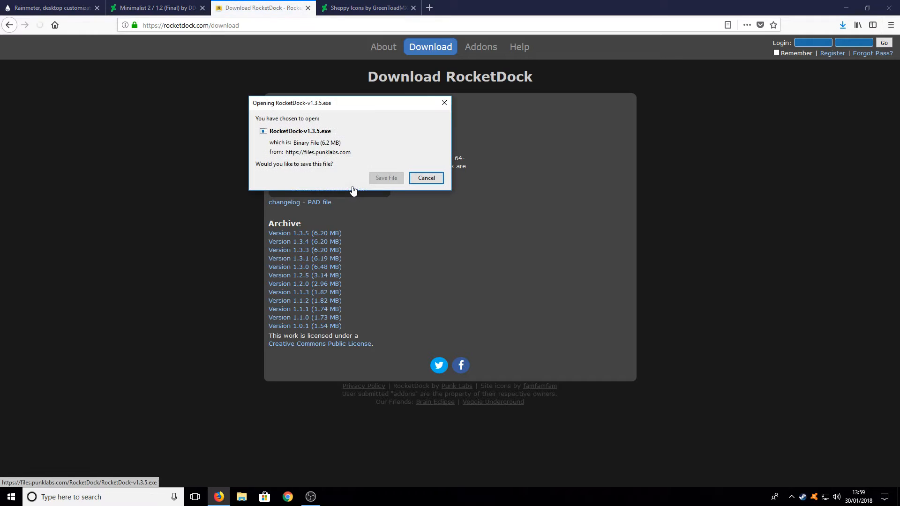
pyautogui.click(425, 178)
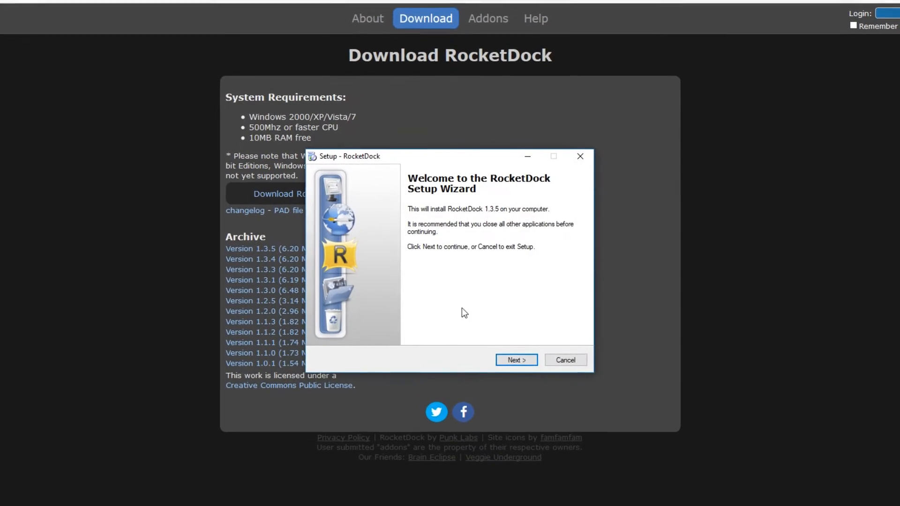
# Accept the license and install RocketDock into the existing program folder, then finish
pyautogui.click(516, 360)
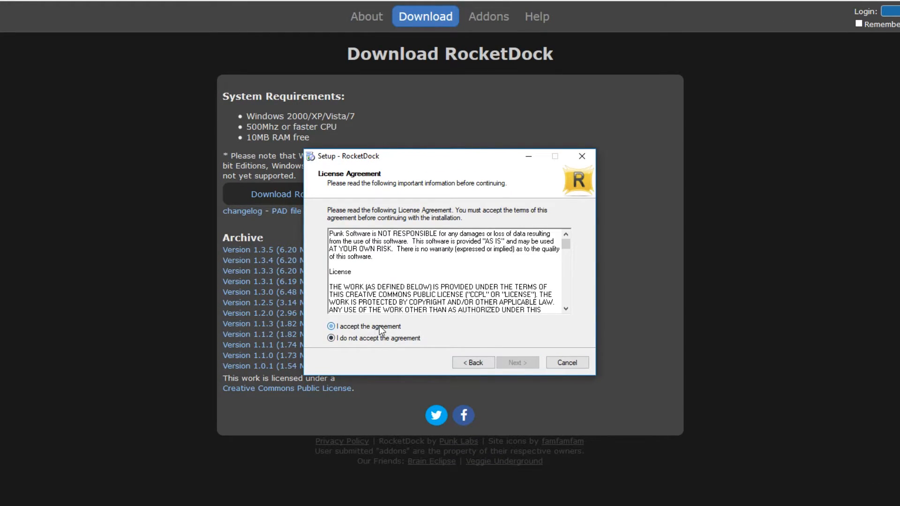
pyautogui.click(516, 362)
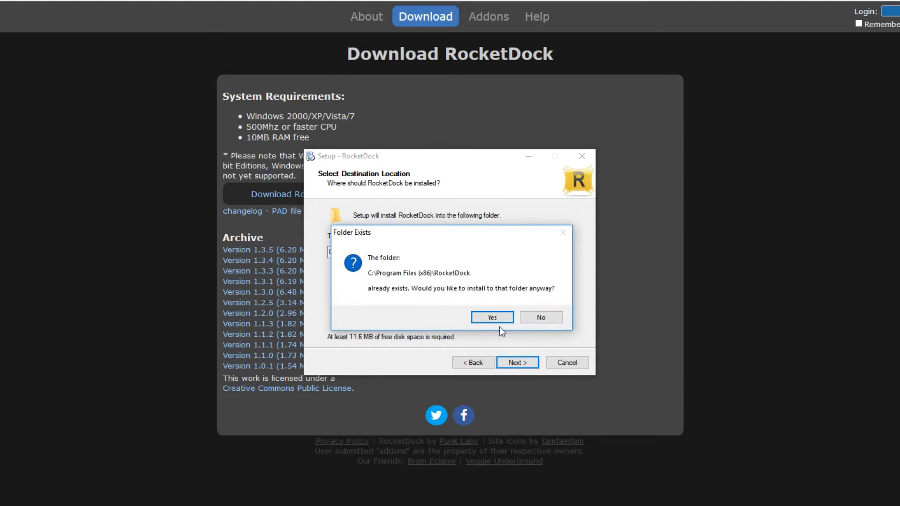
pyautogui.click(491, 317)
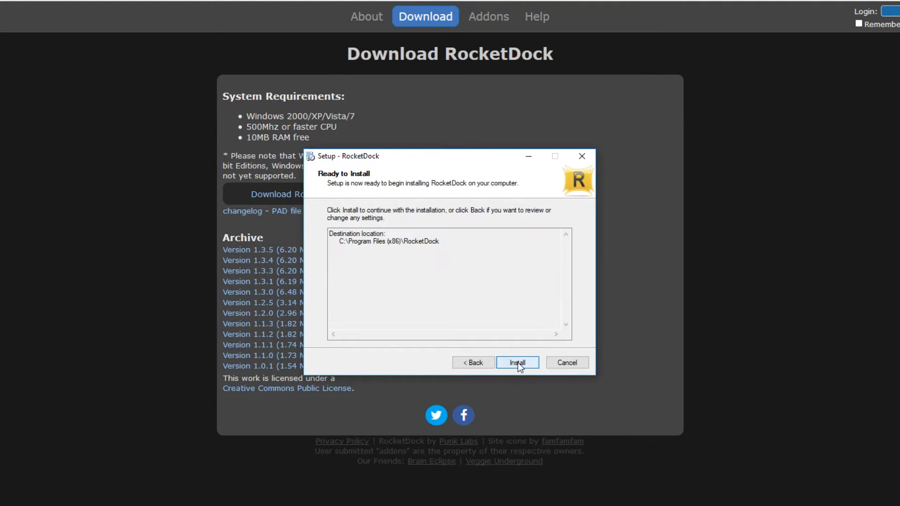
pyautogui.click(516, 362)
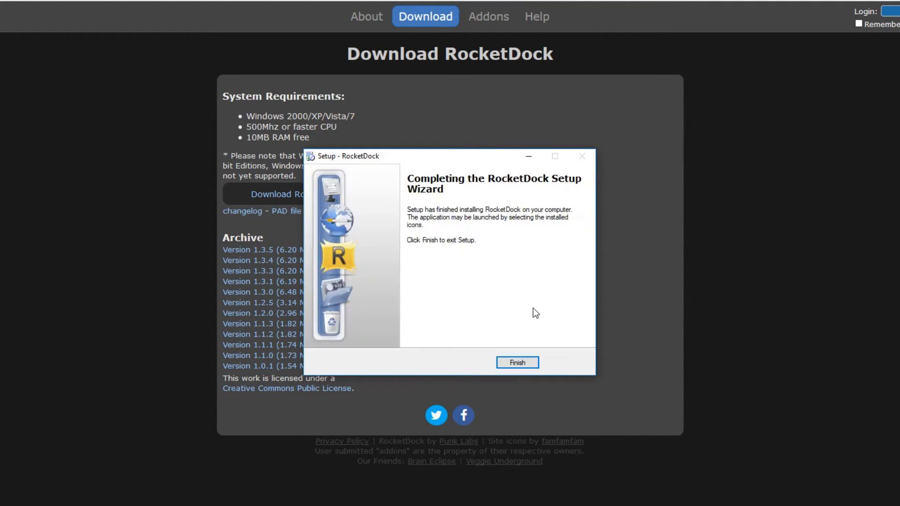
pyautogui.click(515, 361)
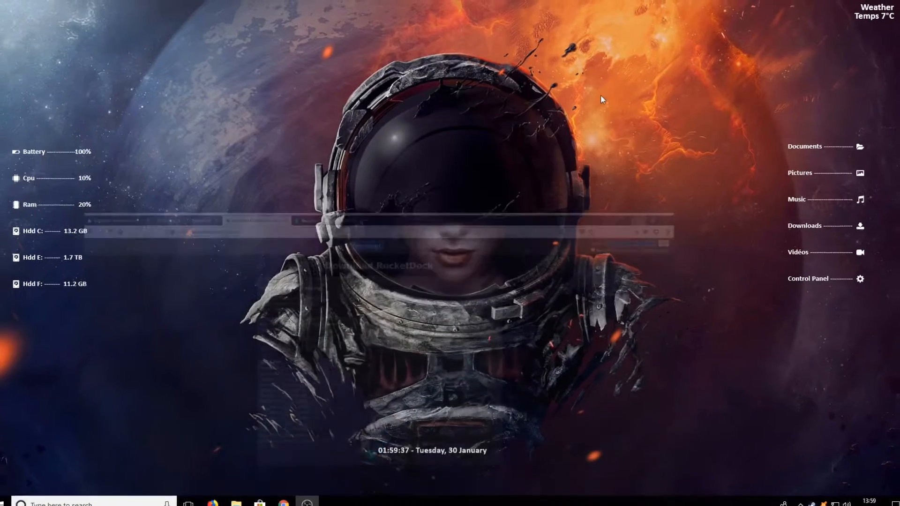
# Launch RocketDock and give the dock the Blank theme with icon labels hidden
pyautogui.write('r')
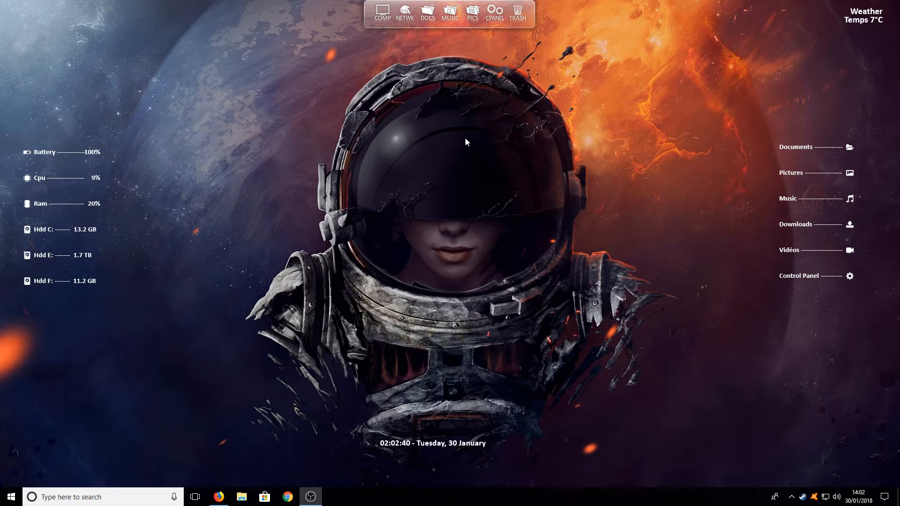
pyautogui.rightClick(450, 14)
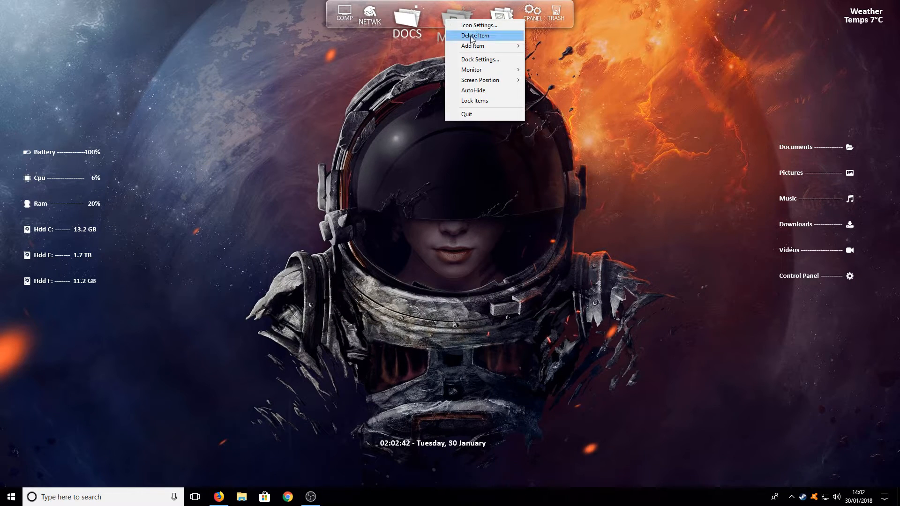
pyautogui.click(480, 59)
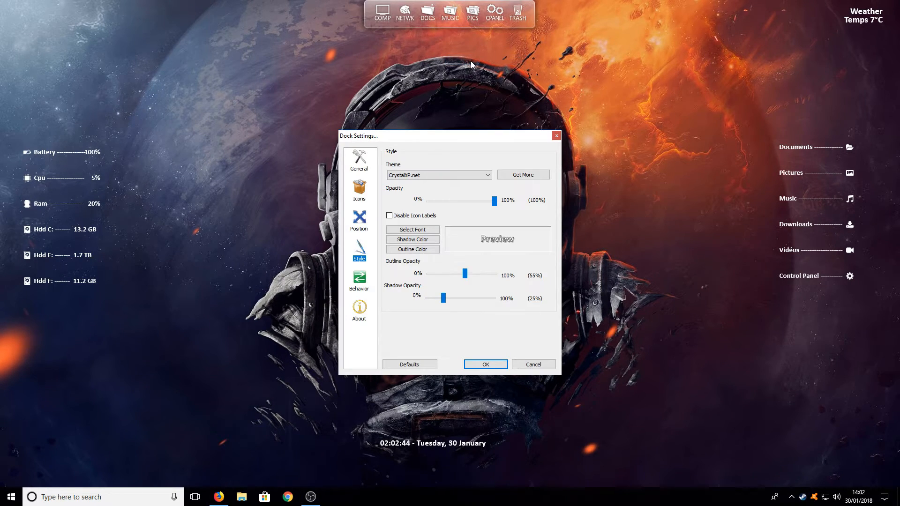
pyautogui.moveTo(408, 206)
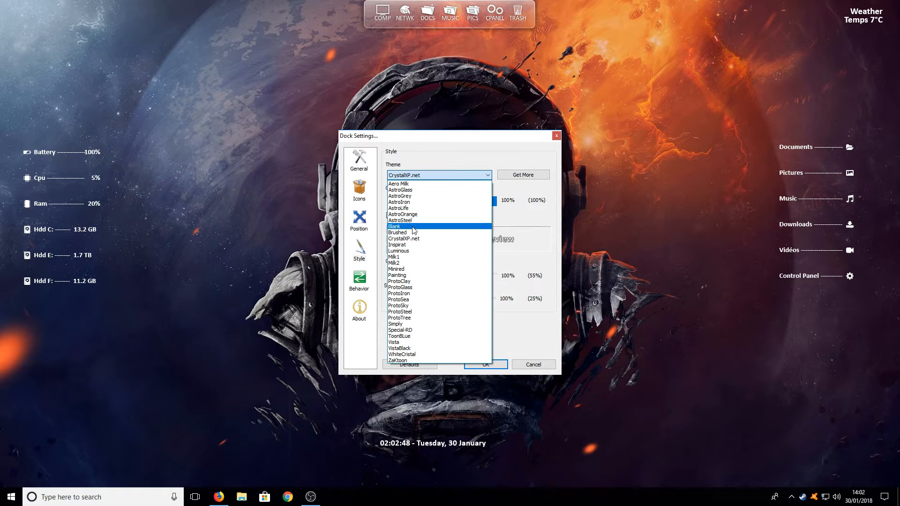
pyautogui.click(398, 226)
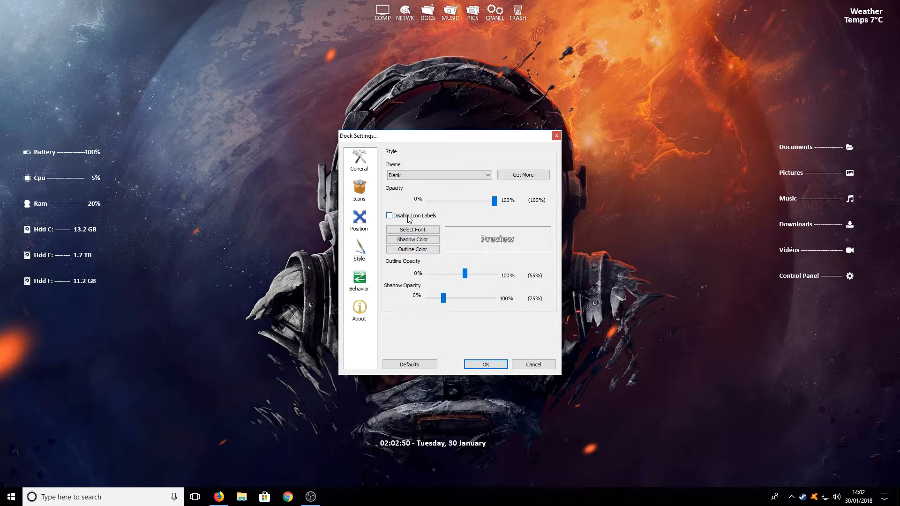
pyautogui.click(390, 215)
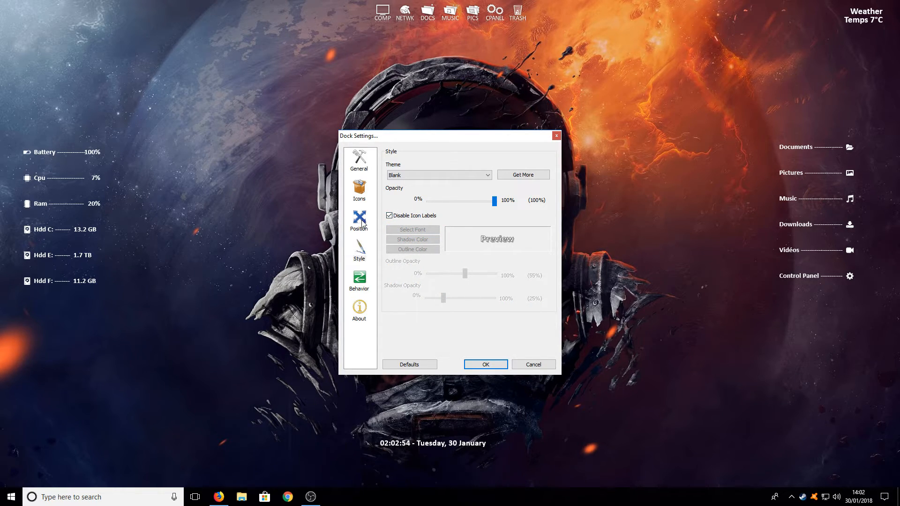
pyautogui.click(359, 222)
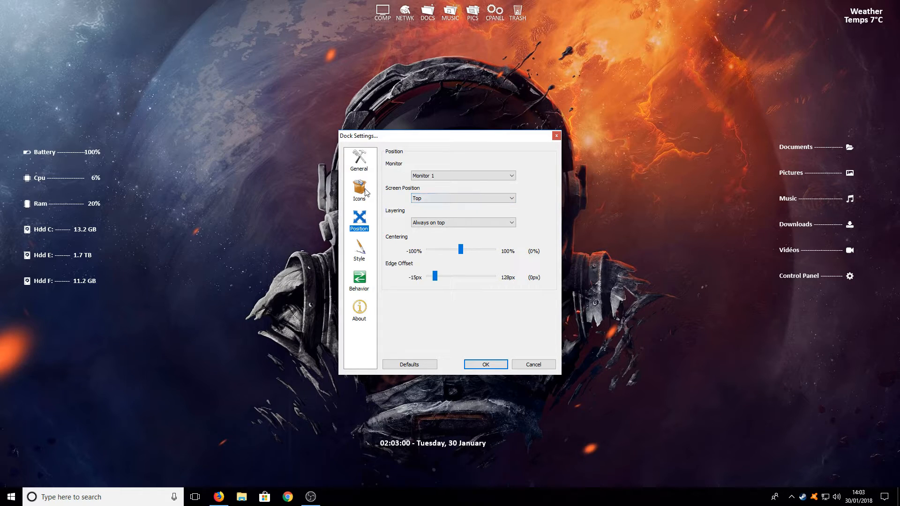
# Set icon size to about 80px, turn off hover zoom, and enable Run at Startup
pyautogui.click(359, 189)
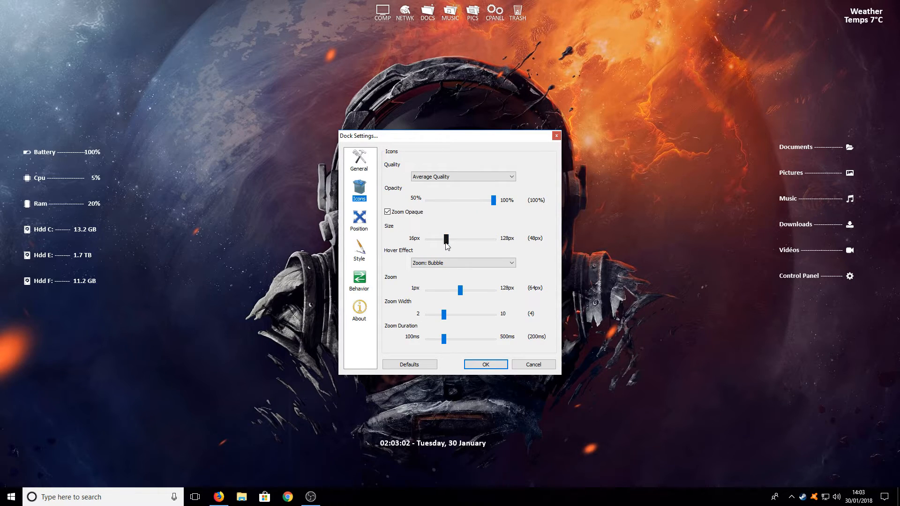
pyautogui.moveTo(446, 239); pyautogui.dragTo(461, 239)
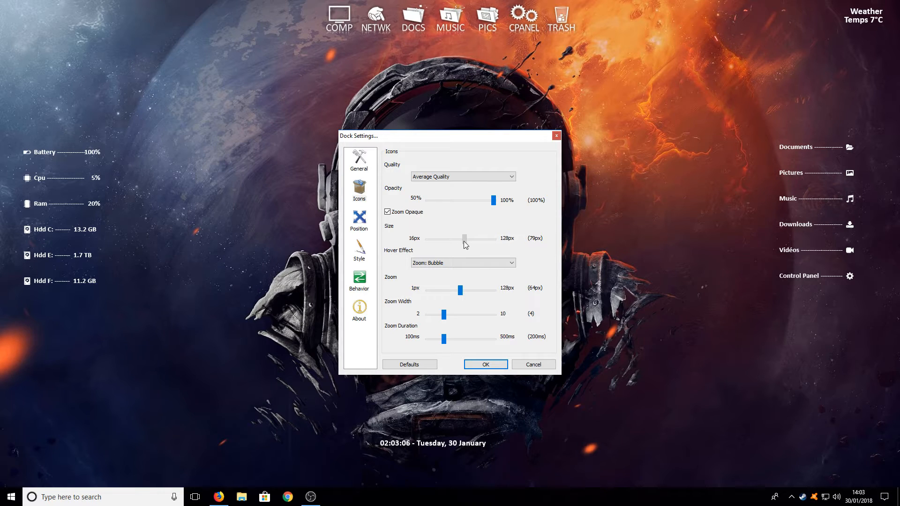
pyautogui.moveTo(464, 240); pyautogui.dragTo(464, 239)
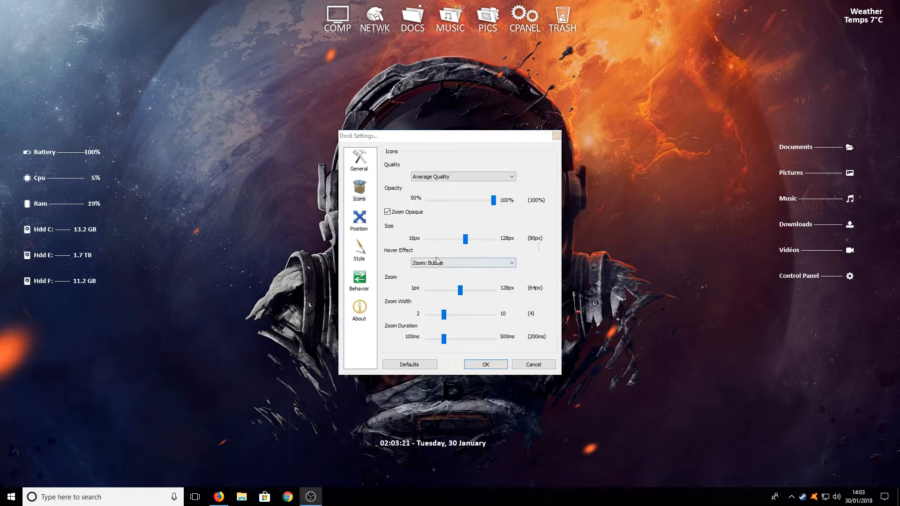
pyautogui.click(462, 263)
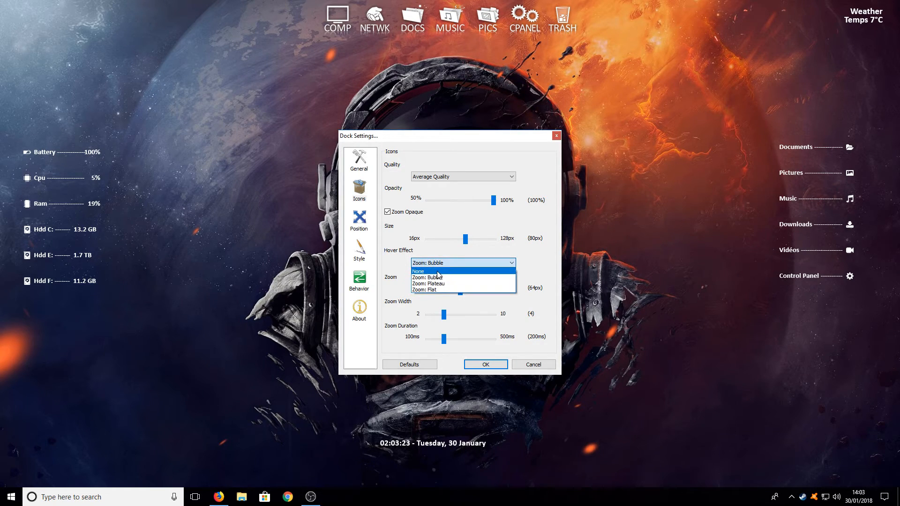
pyautogui.click(358, 163)
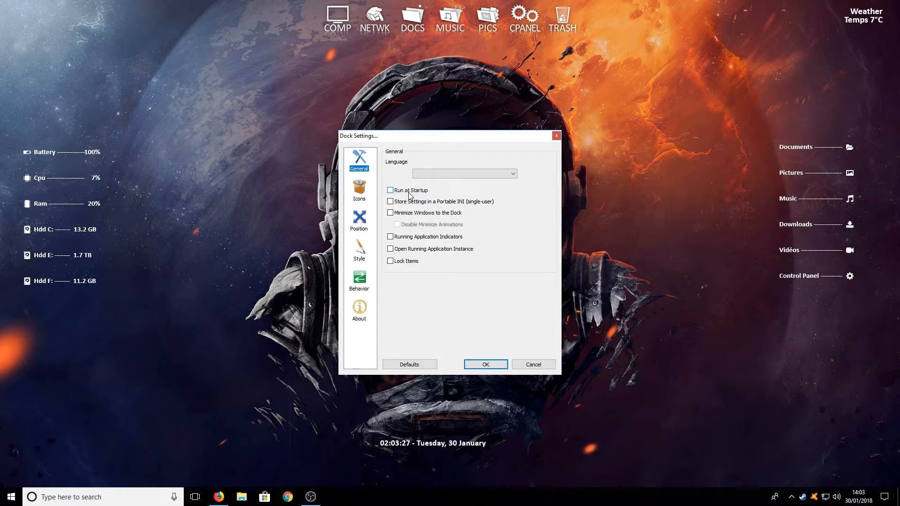
pyautogui.click(390, 191)
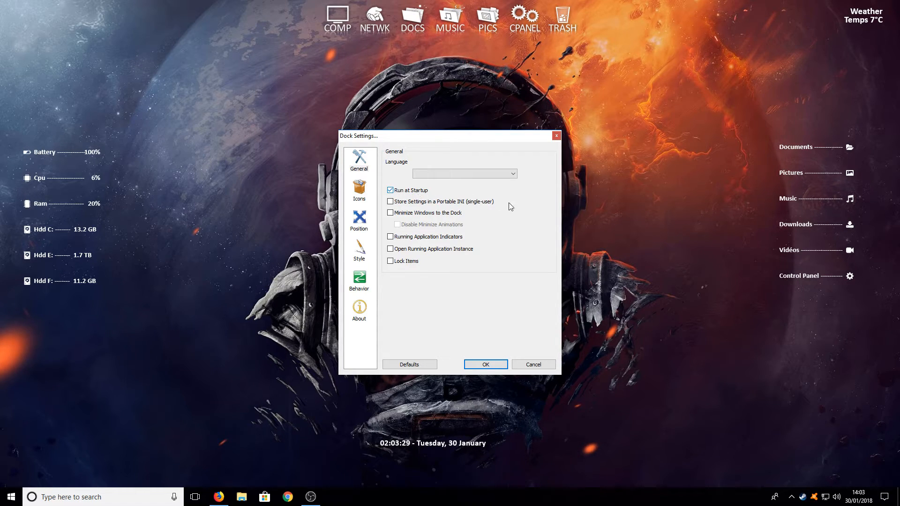
# Download the Lucid Icons V2 White zip in Firefox, saving the file and locating it in downloads
pyautogui.click(484, 365)
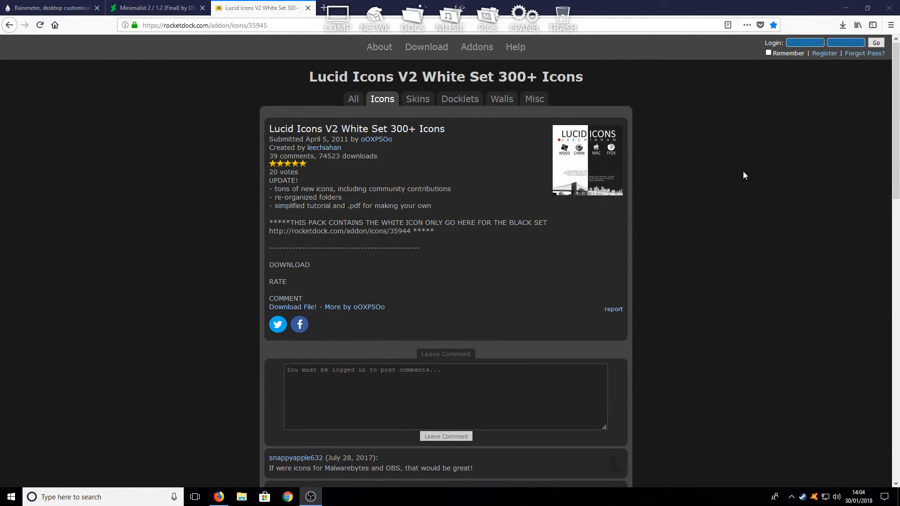
pyautogui.moveTo(685, 183)
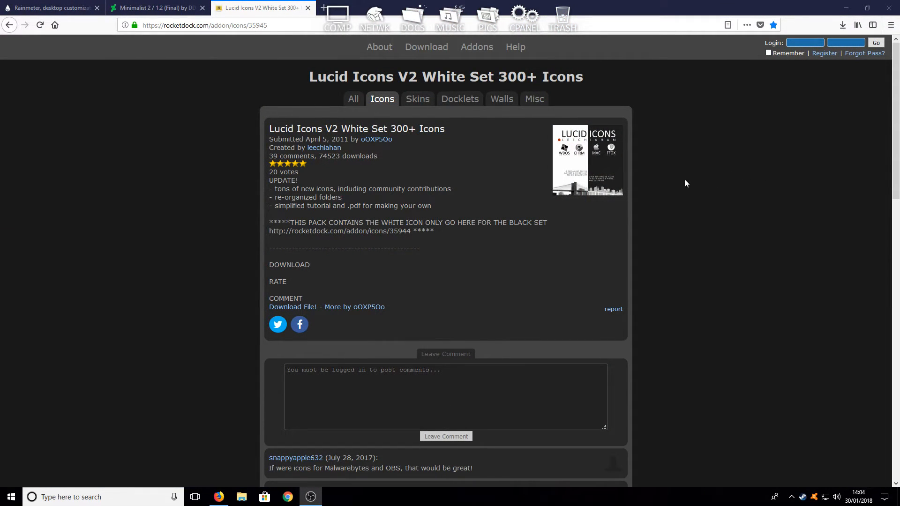
pyautogui.click(293, 307)
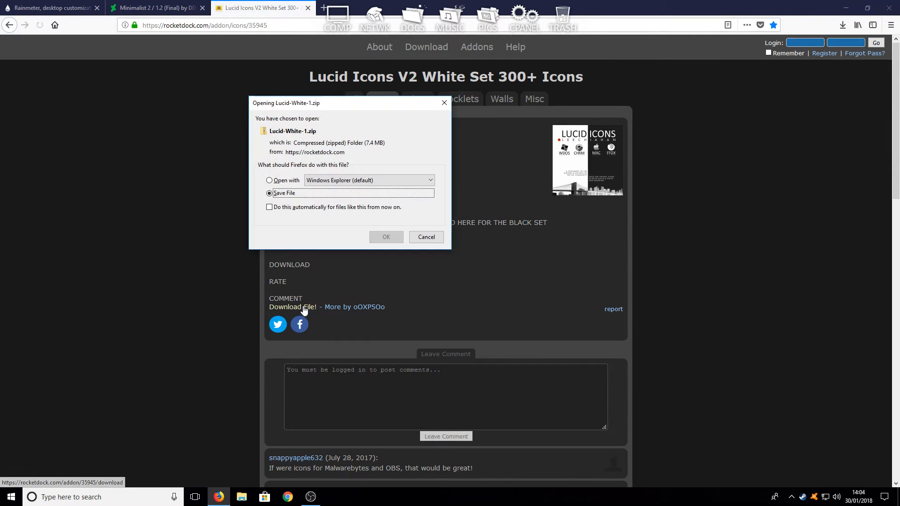
pyautogui.click(425, 237)
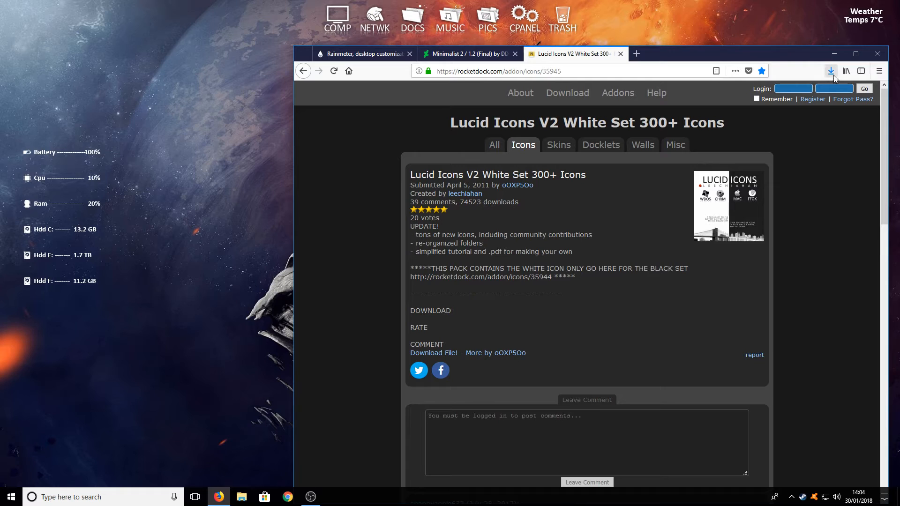
pyautogui.click(829, 71)
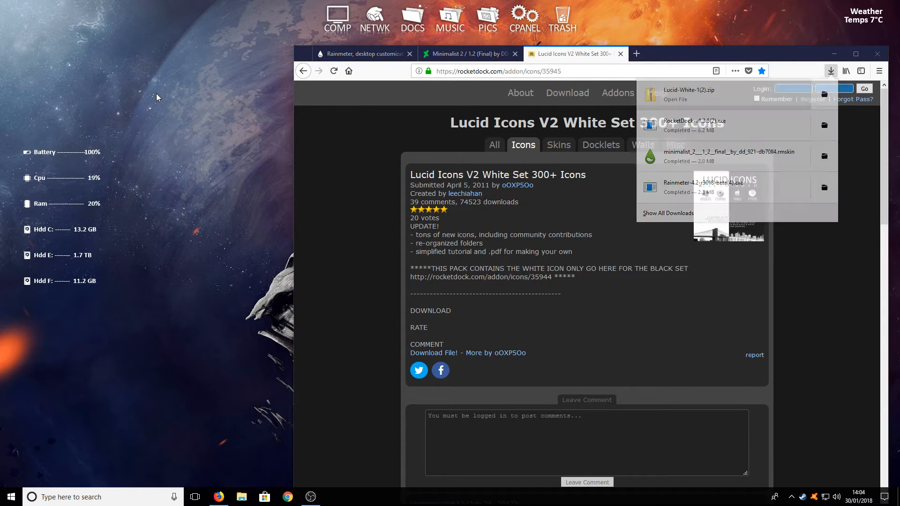
pyautogui.click(876, 54)
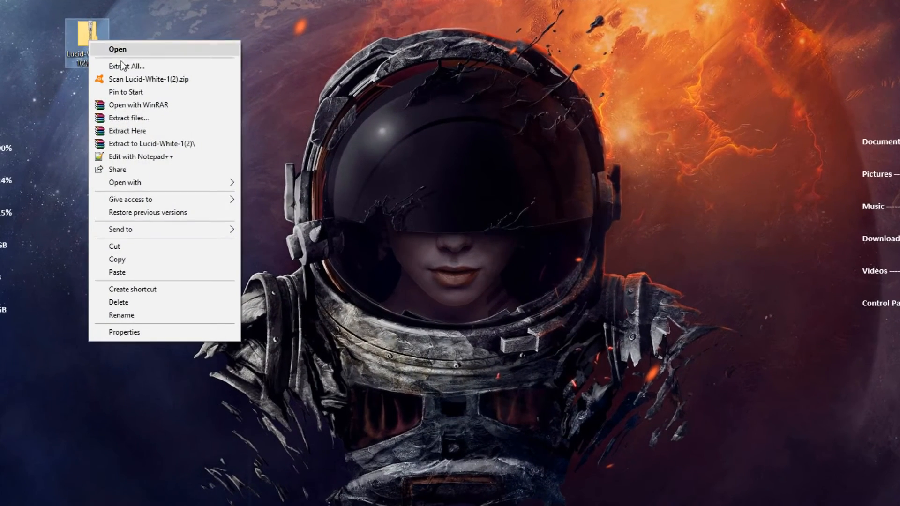
# Extract the Lucid White zip into a folder on the desktop
pyautogui.click(126, 65)
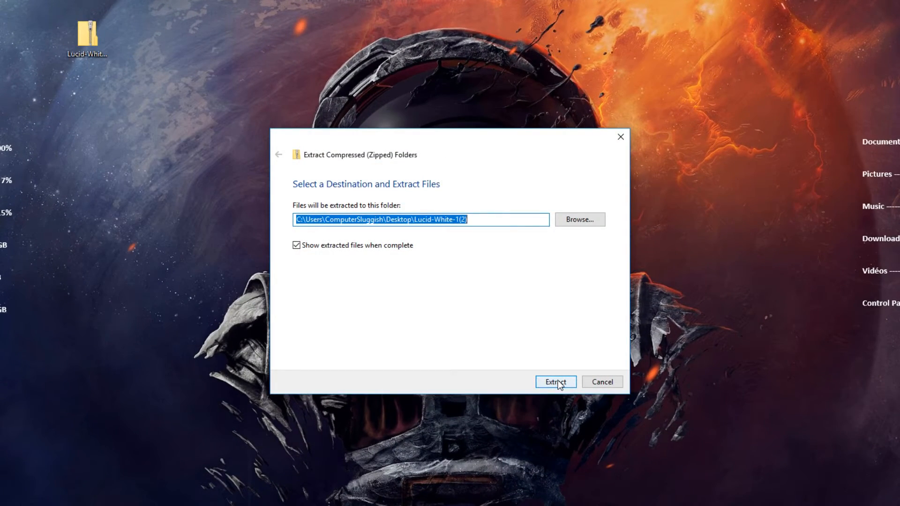
pyautogui.click(554, 381)
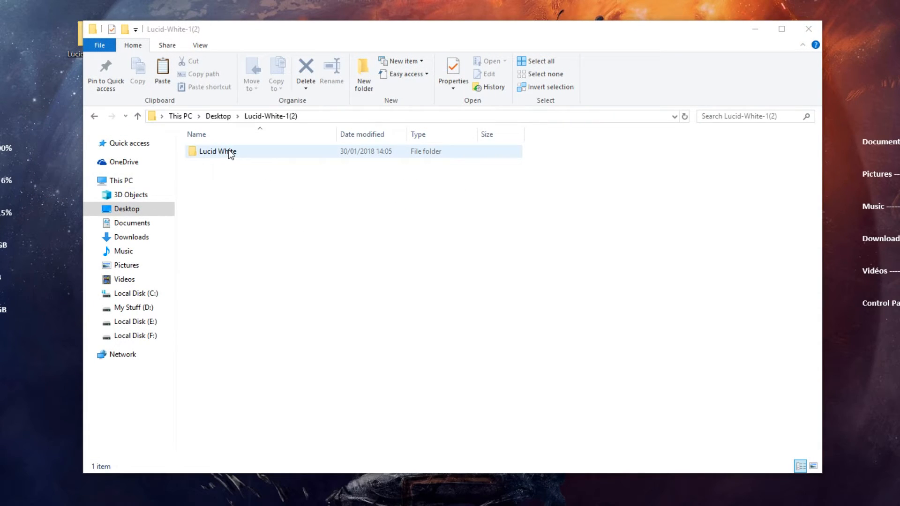
# Copy the Lucid White folder into C:\Program Files (x86)\RocketDock\Icons and close Explorer
pyautogui.rightClick(216, 151)
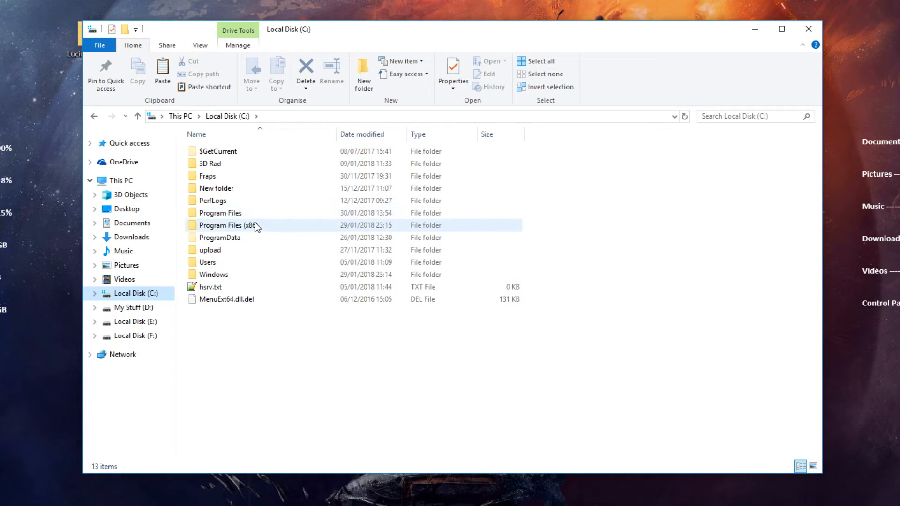
pyautogui.doubleClick(226, 225)
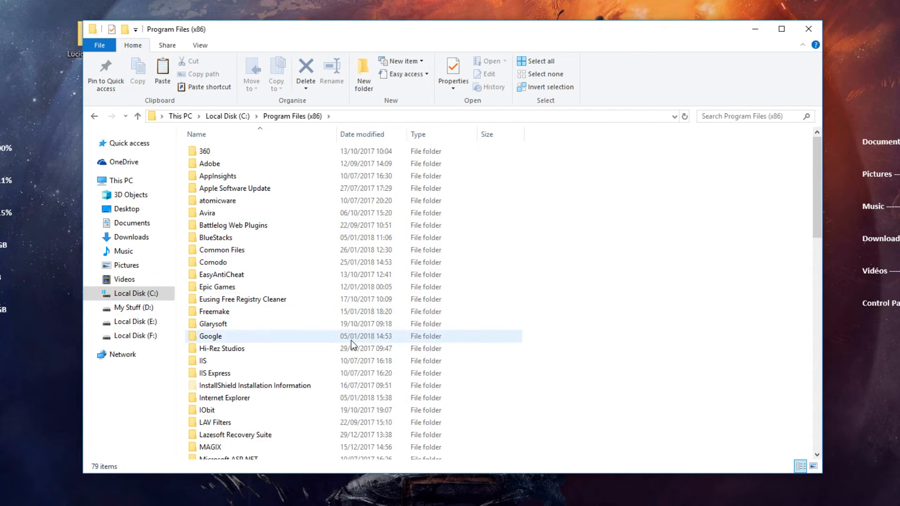
pyautogui.scroll(-3)
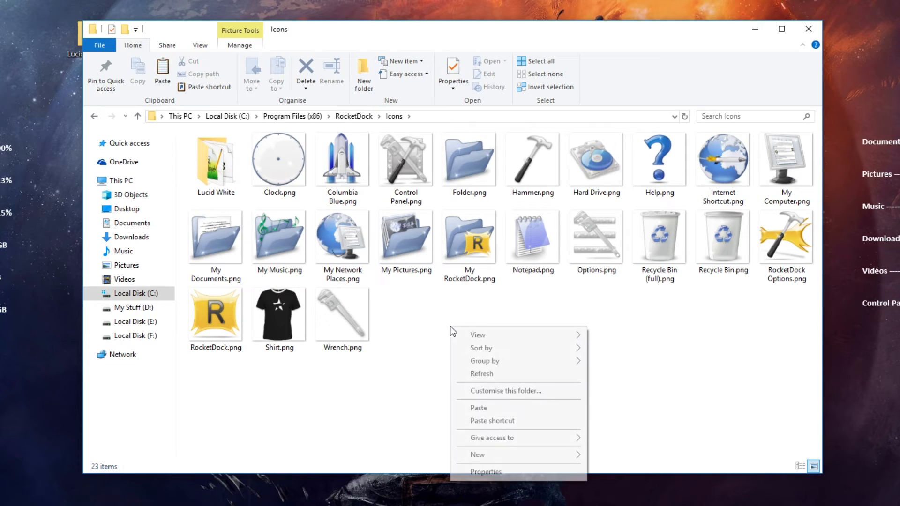
pyautogui.click(479, 408)
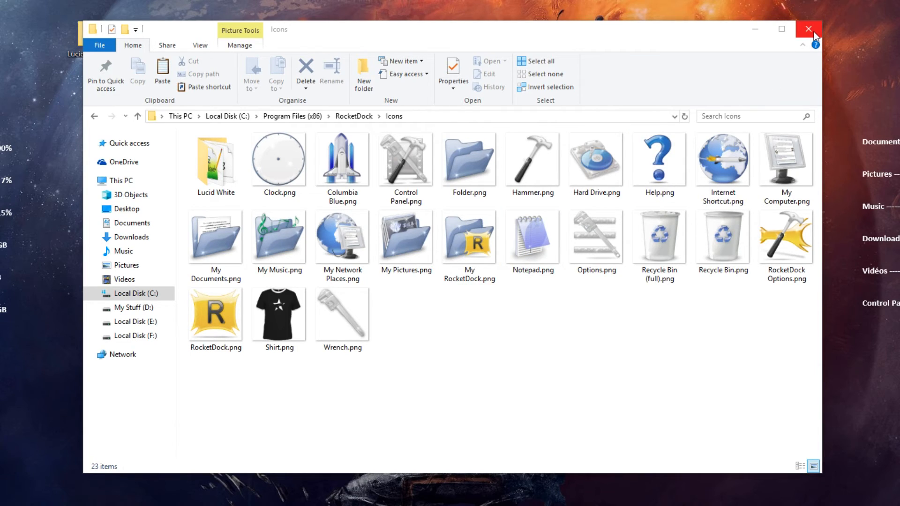
pyautogui.click(809, 29)
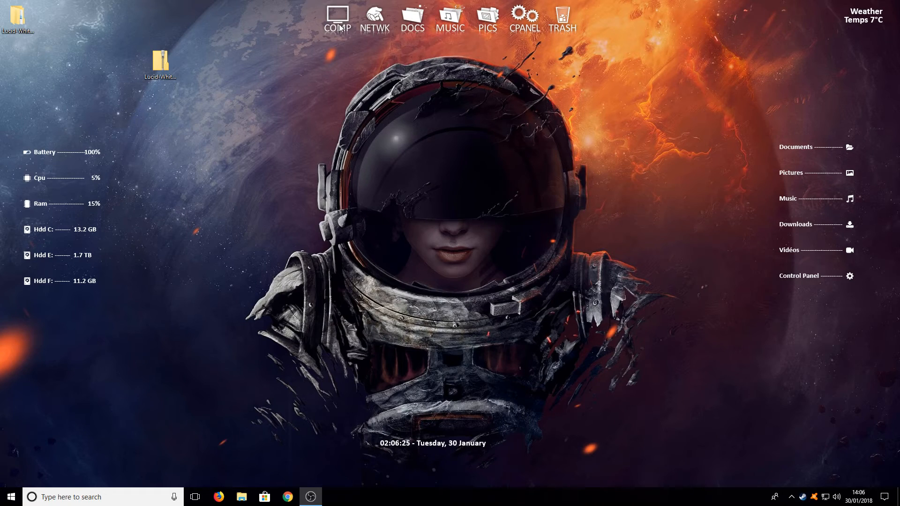
pyautogui.rightClick(374, 14)
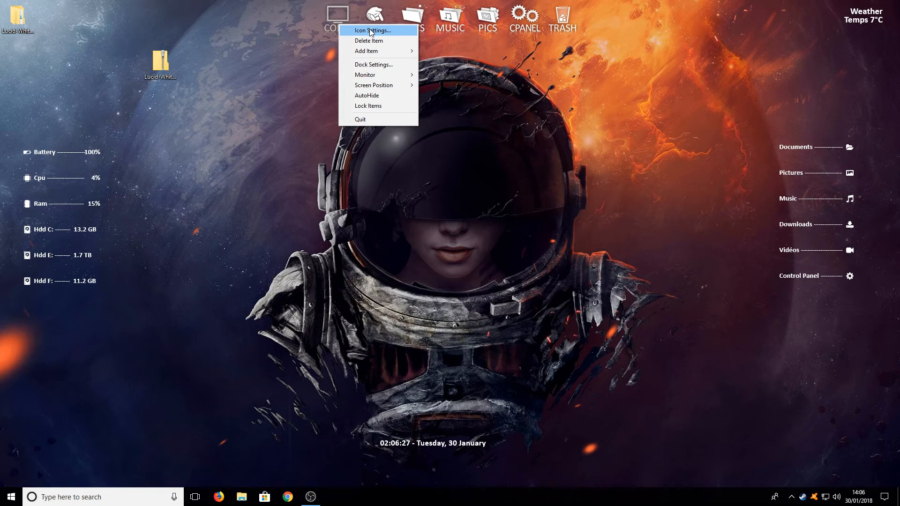
pyautogui.click(371, 30)
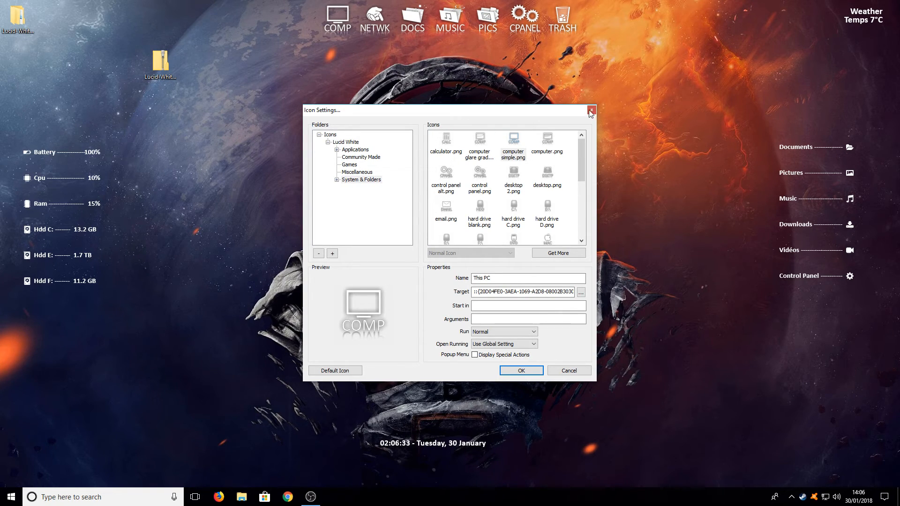
pyautogui.click(591, 110)
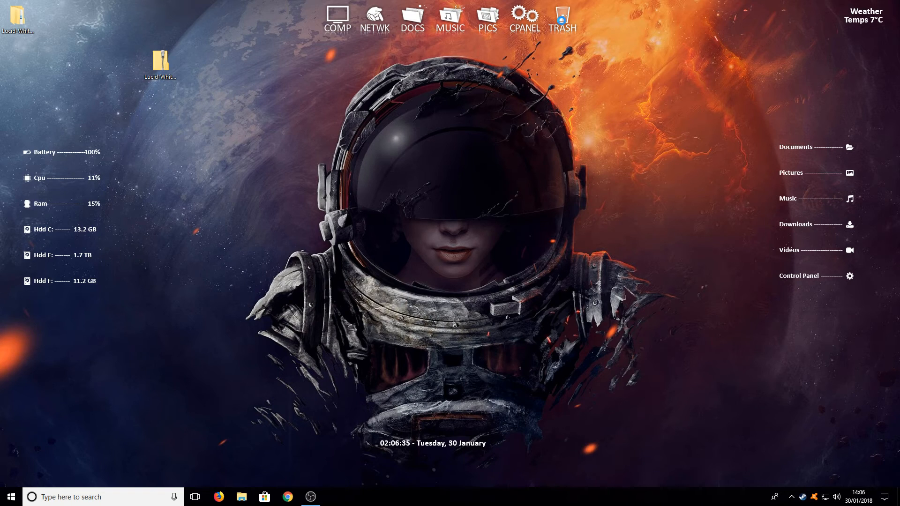
pyautogui.rightClick(562, 17)
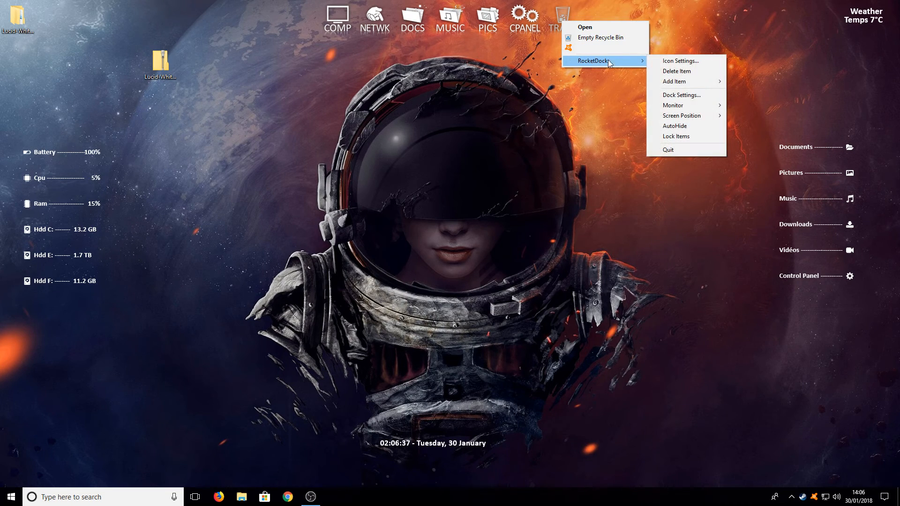
pyautogui.click(679, 60)
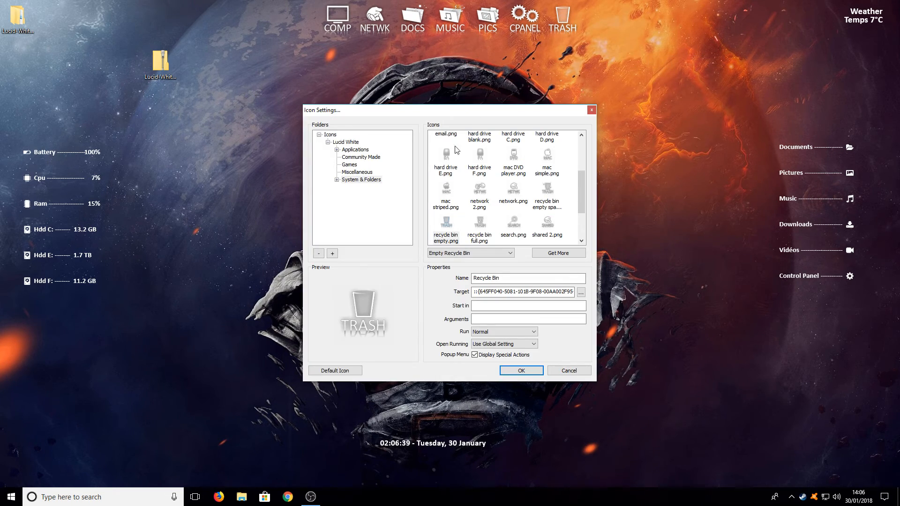
pyautogui.click(469, 252)
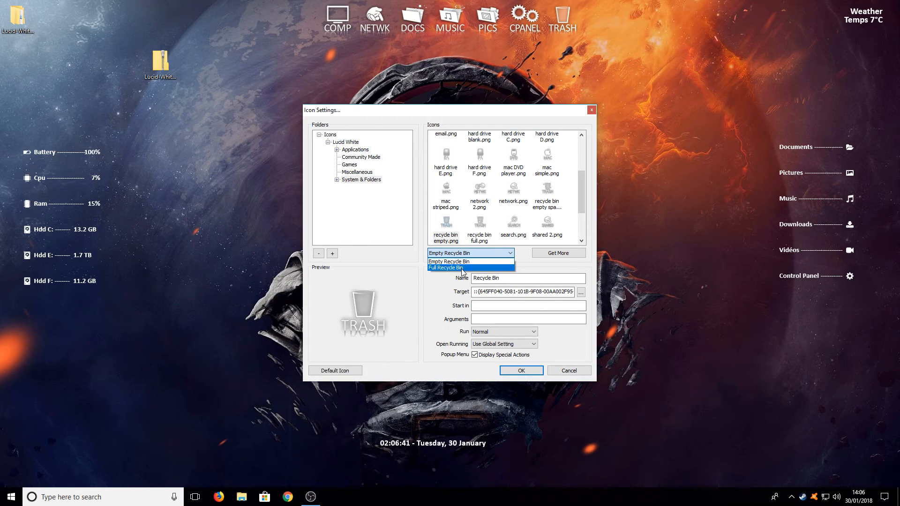
pyautogui.moveTo(448, 261)
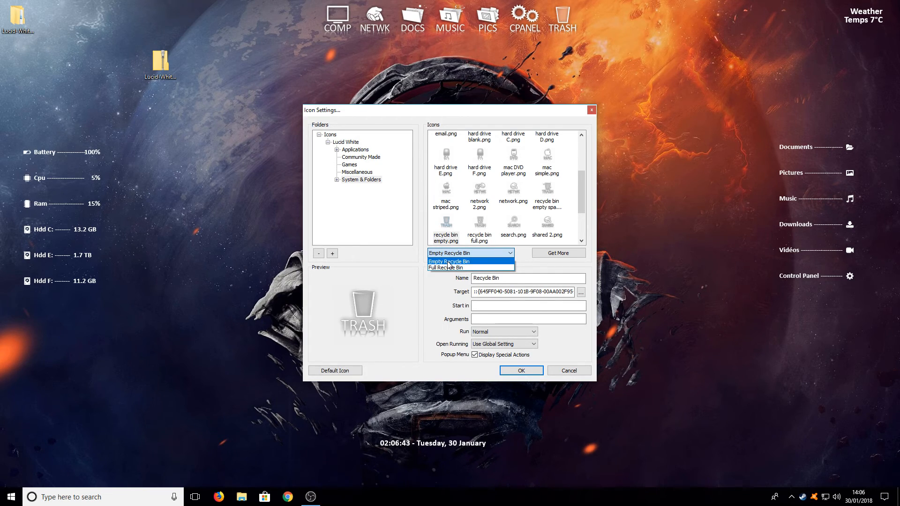
pyautogui.click(447, 267)
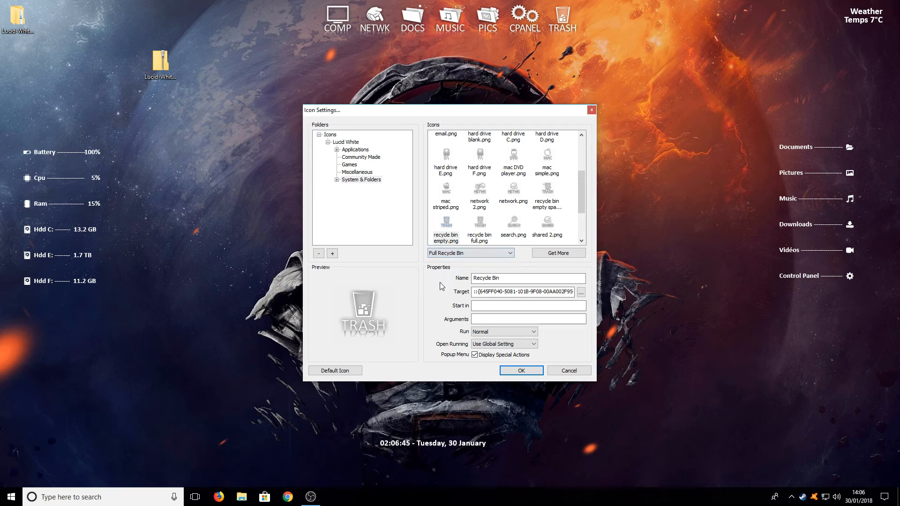
pyautogui.click(469, 252)
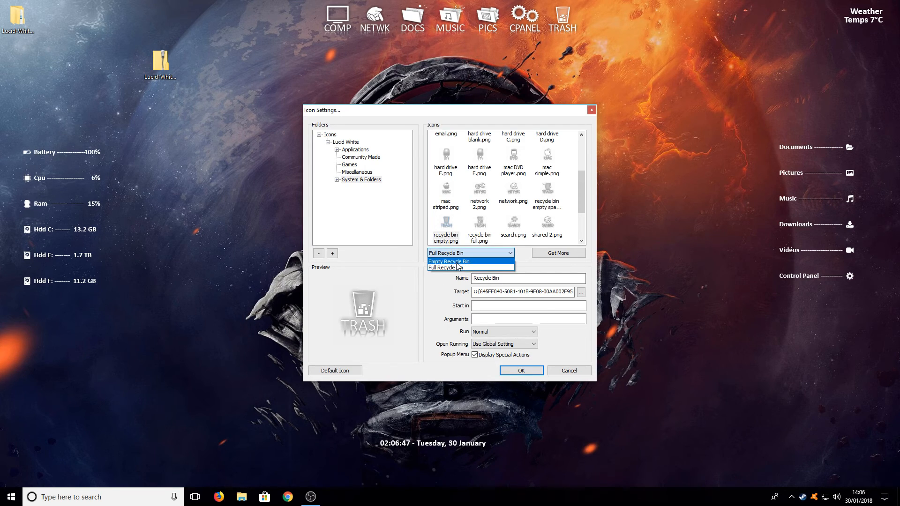
pyautogui.click(454, 267)
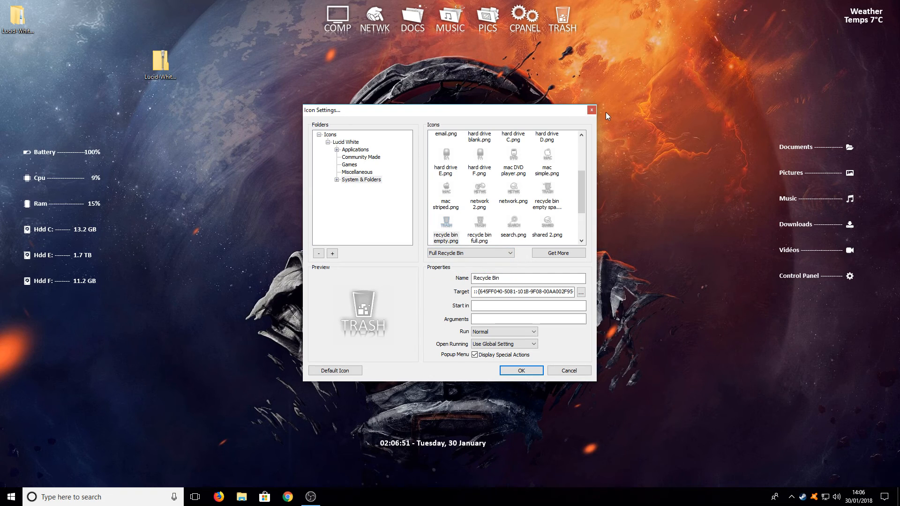
pyautogui.click(592, 110)
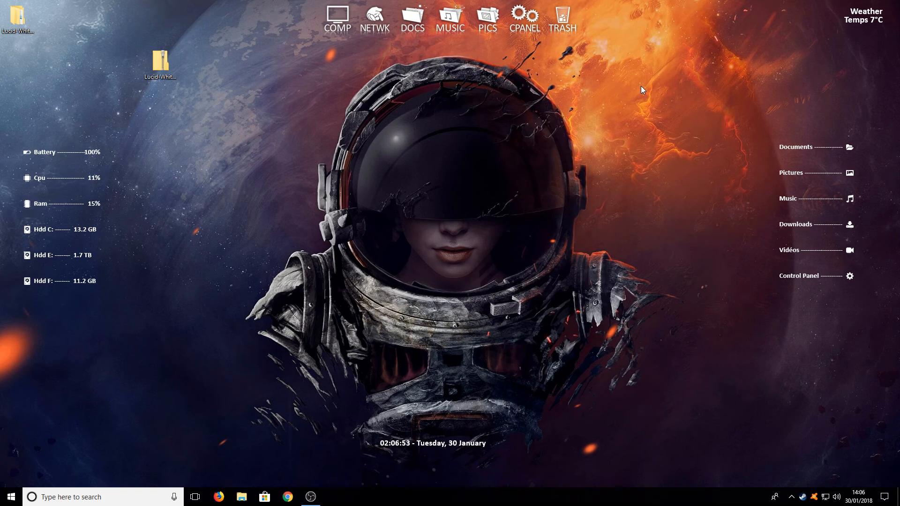